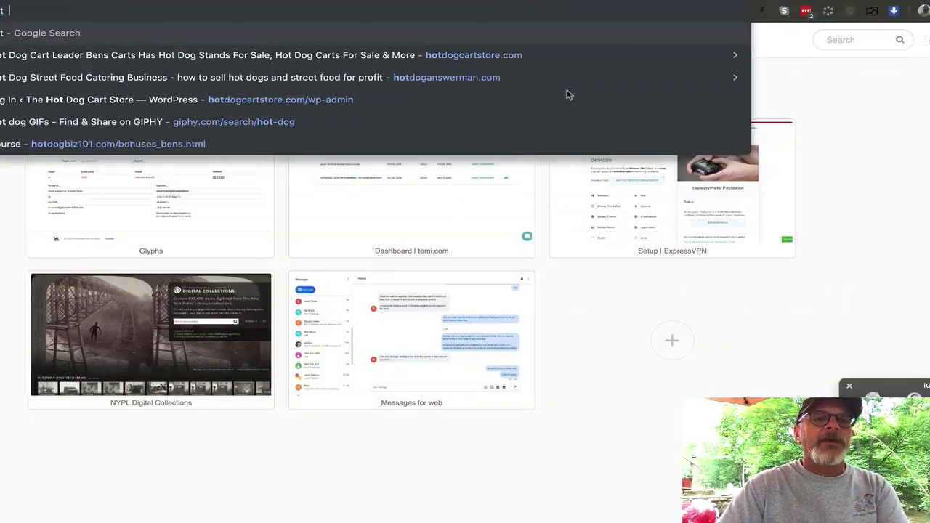
- Search Google for 'hot dog' and scroll through the Images results
key(Enter)
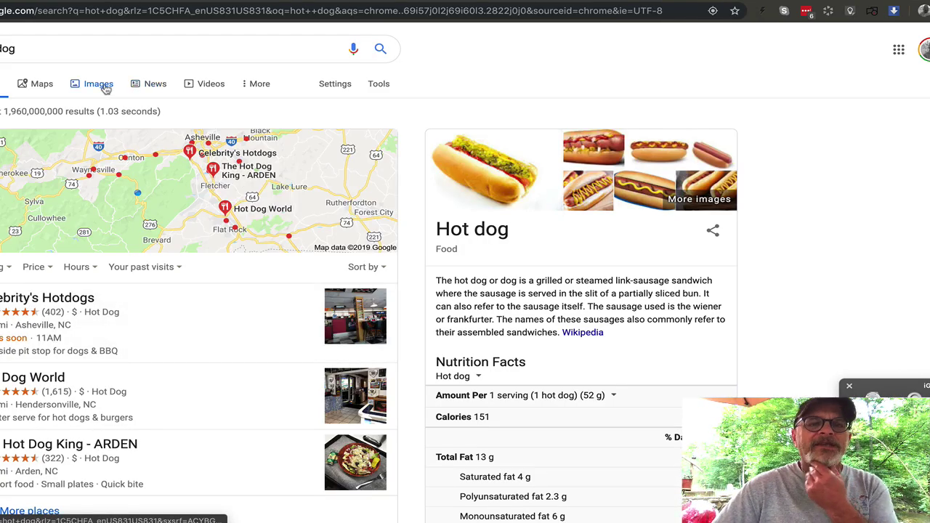
click(98, 84)
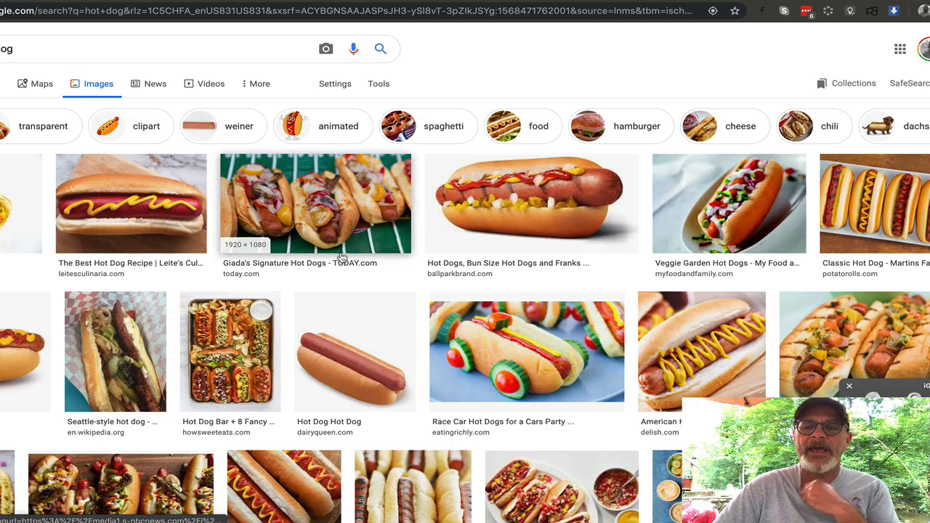
scroll(down, 3)
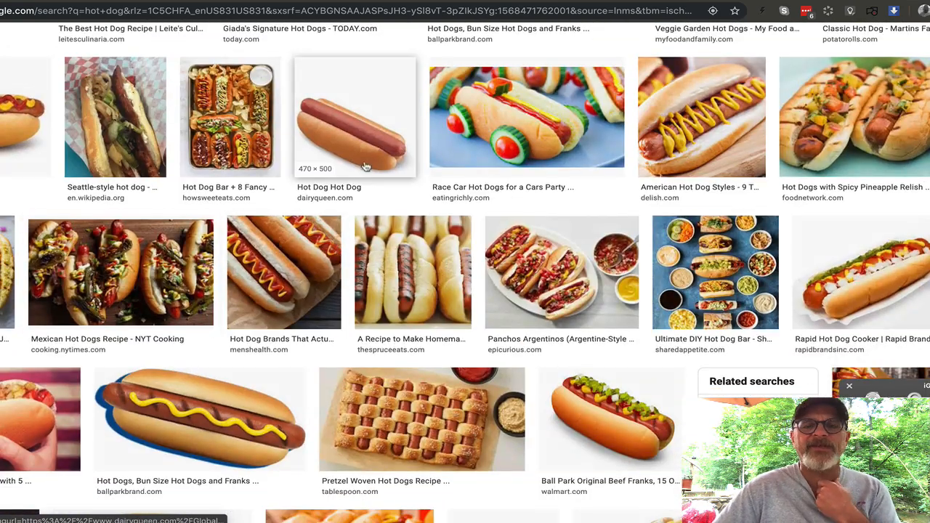
scroll(down, 3)
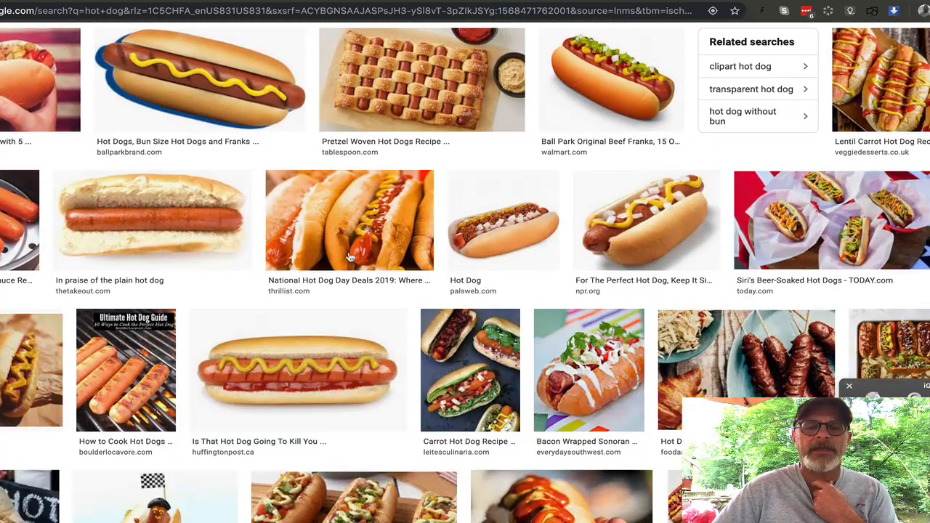
scroll(down, 3)
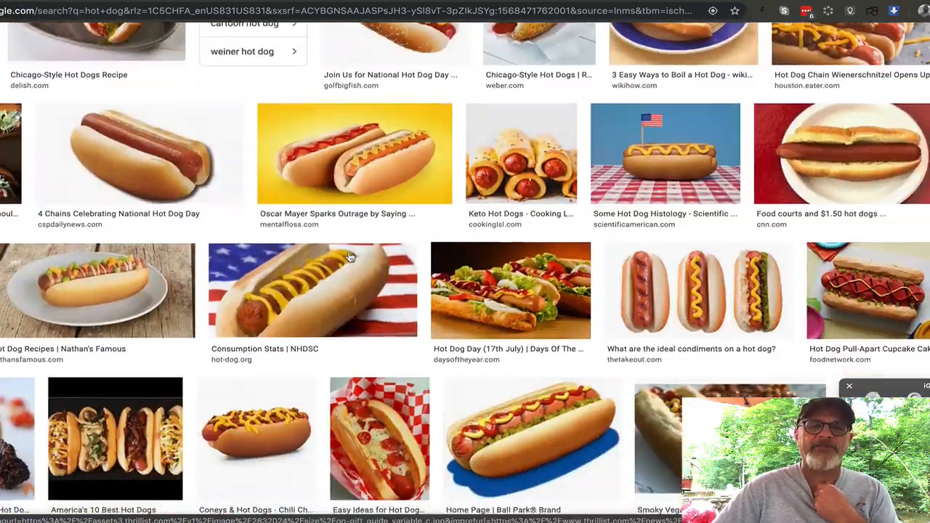
scroll(down, 3)
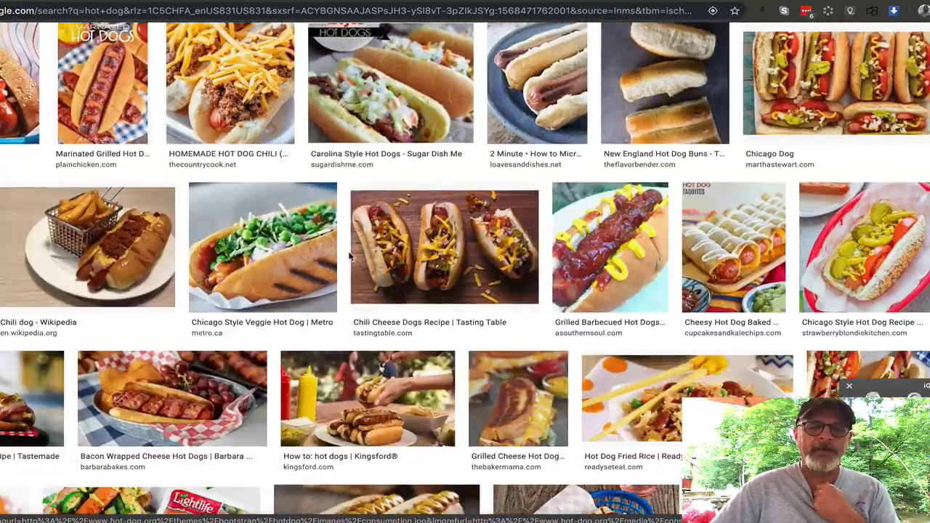
scroll(down, 3)
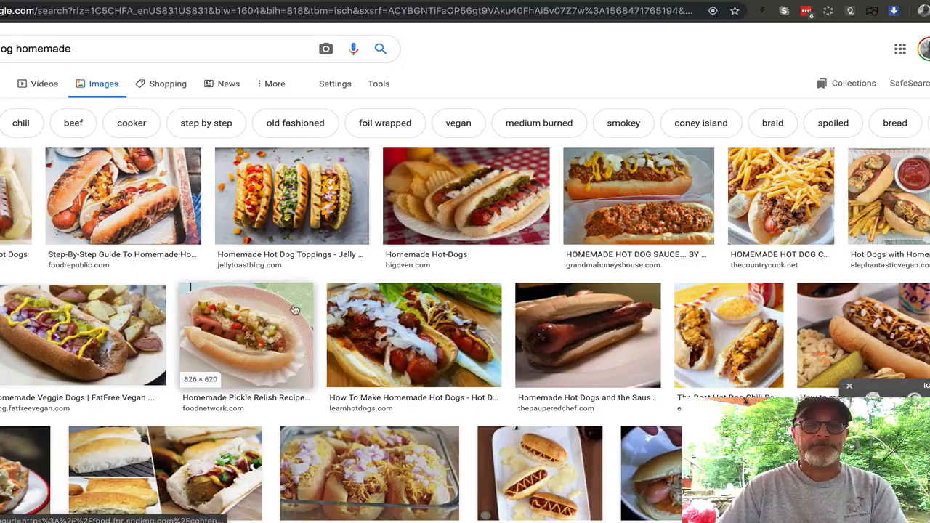
scroll(down, 3)
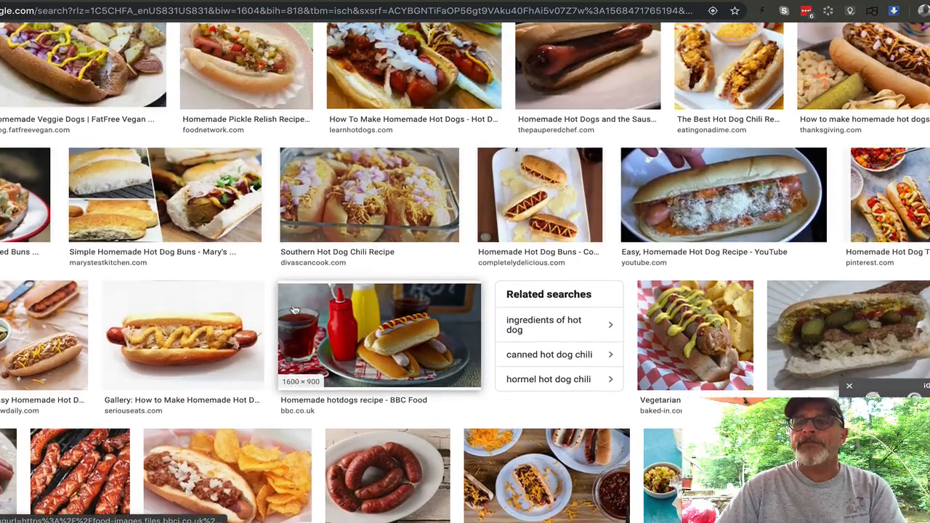
click(722, 203)
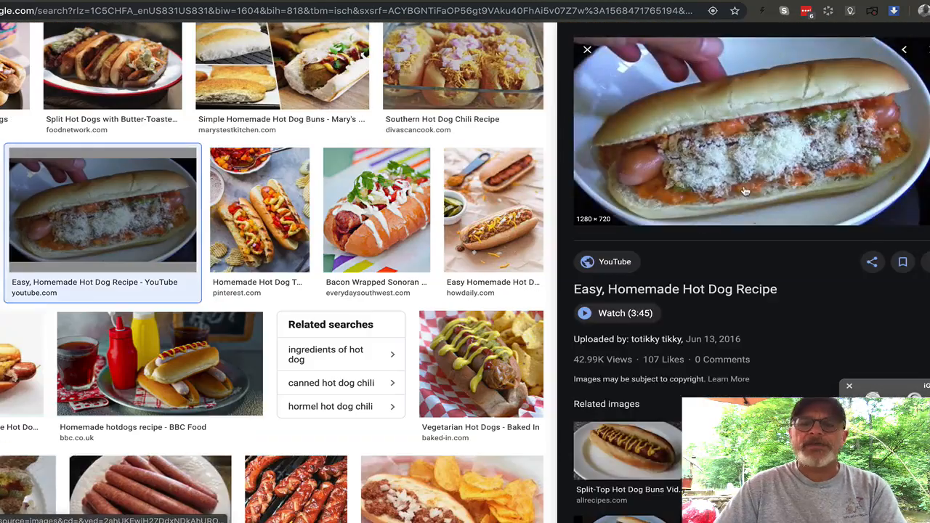
mouse_move(846, 108)
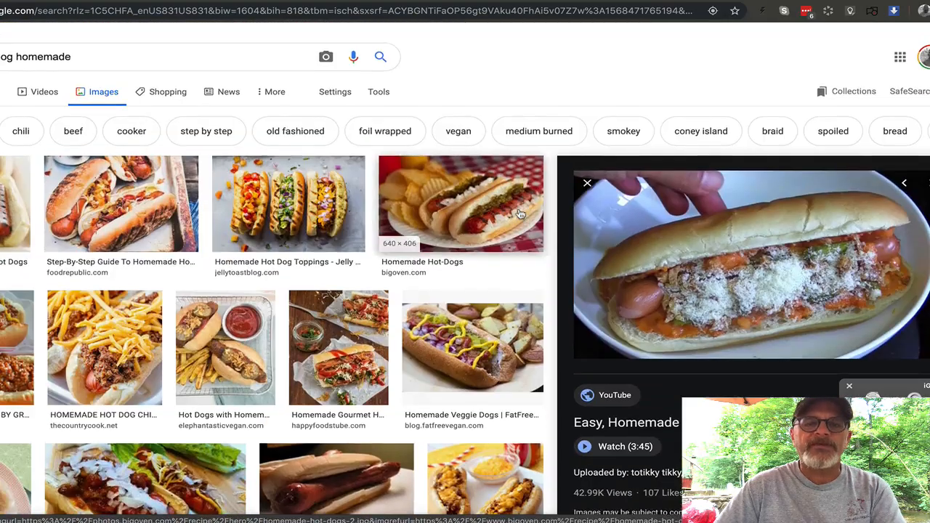
scroll(down, 3)
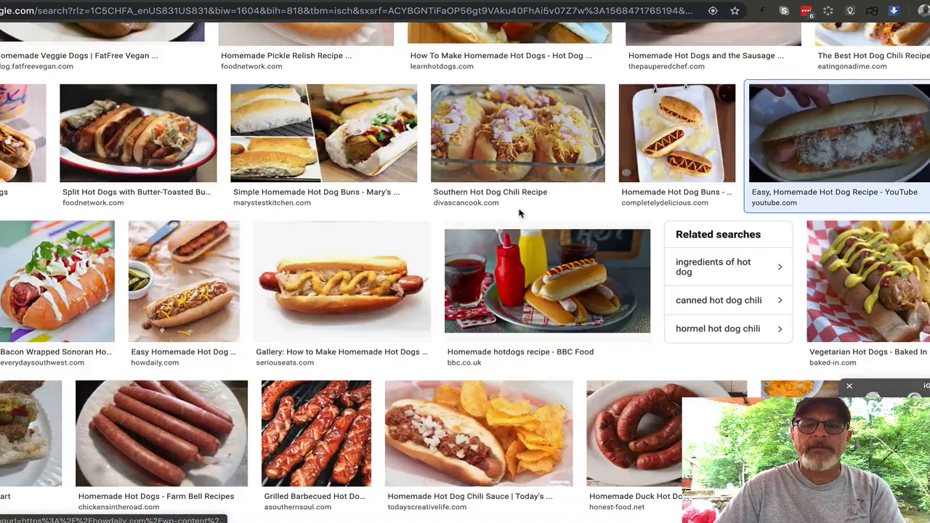
mouse_move(850, 176)
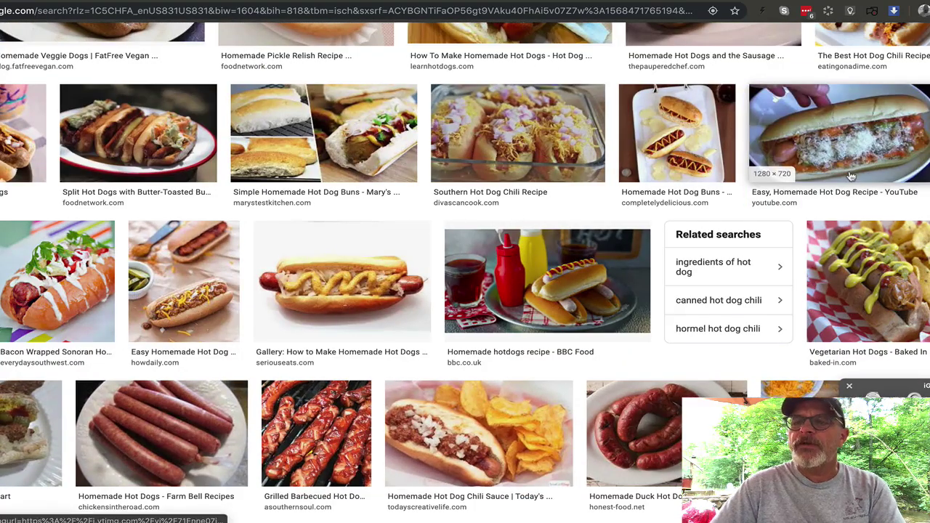
scroll(down, 3)
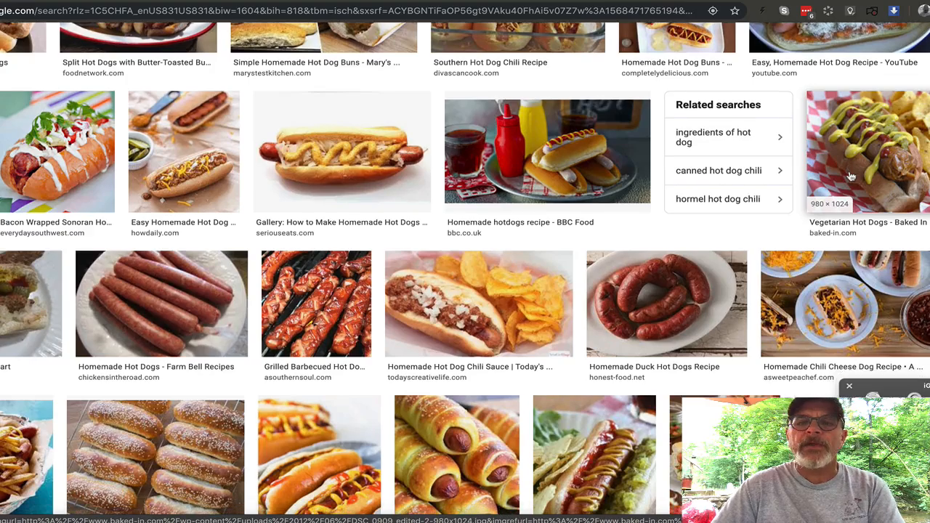
scroll(down, 3)
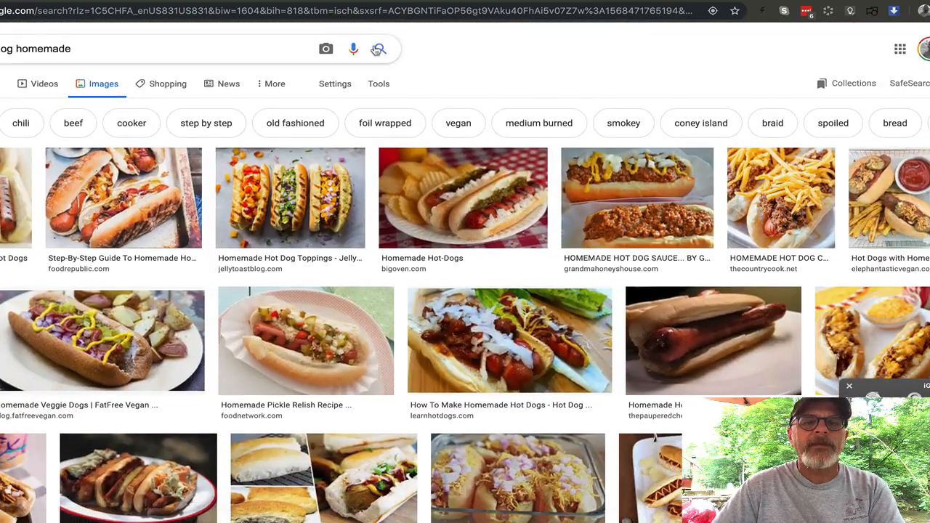
scroll(down, 3)
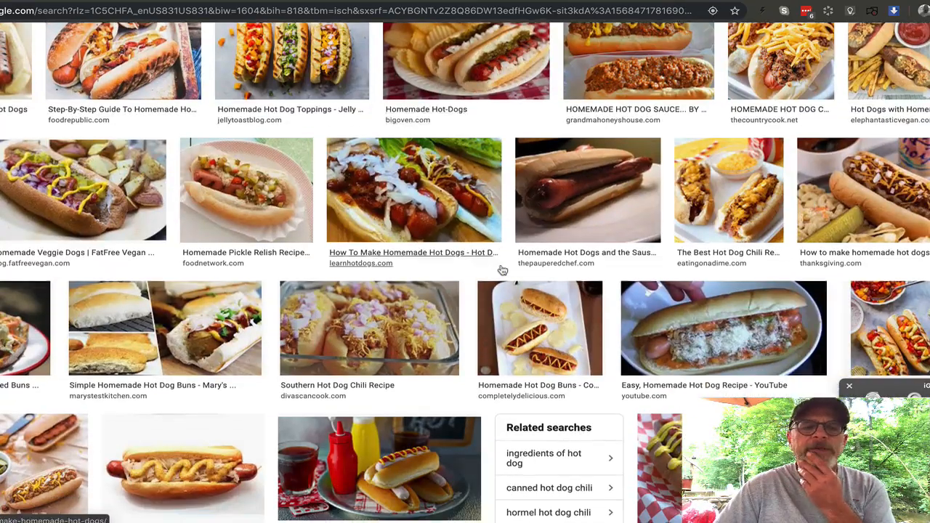
scroll(down, 3)
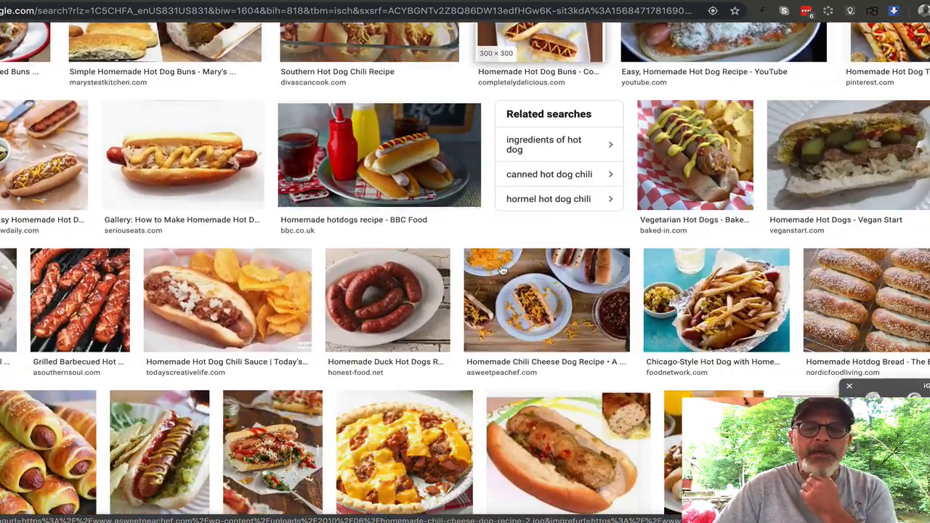
scroll(down, 3)
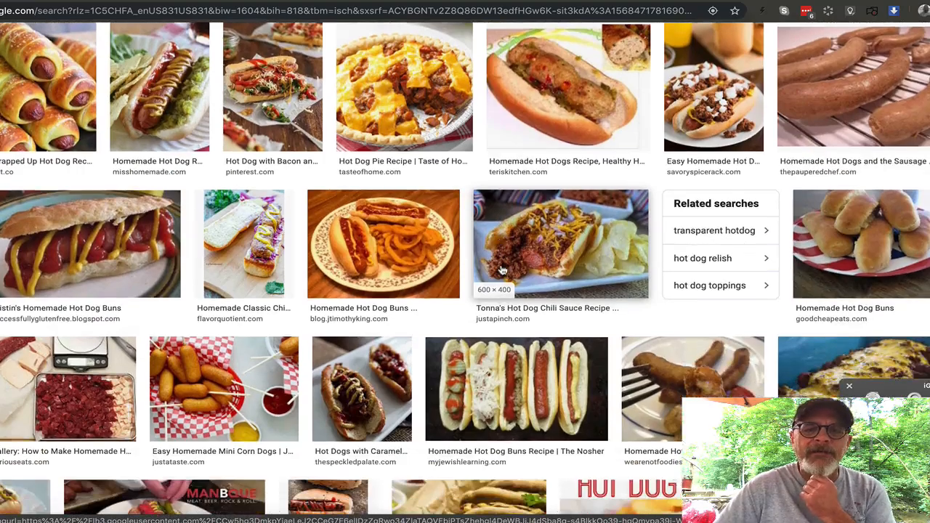
scroll(down, 3)
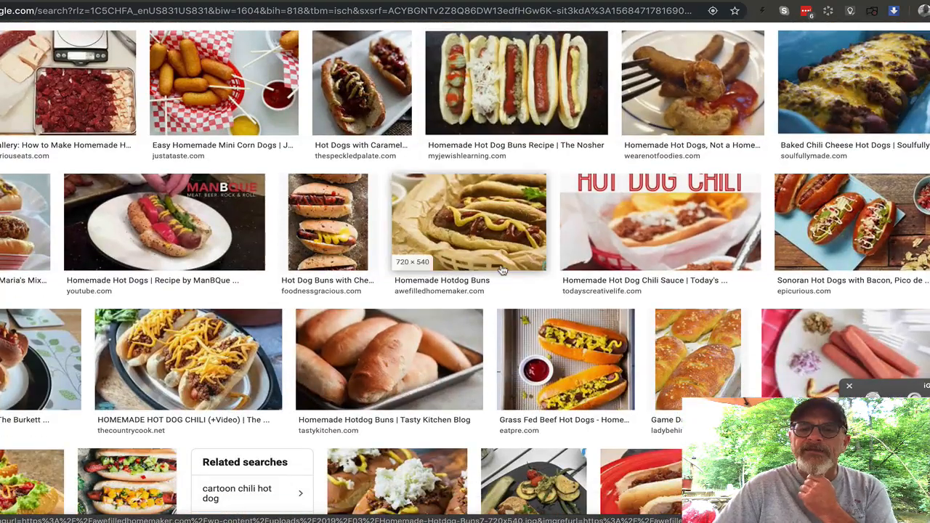
scroll(down, 3)
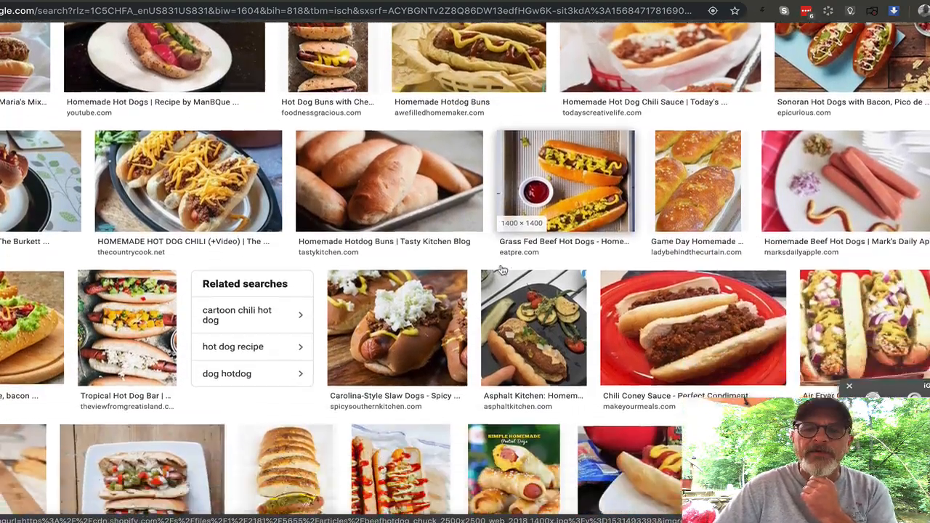
scroll(down, 3)
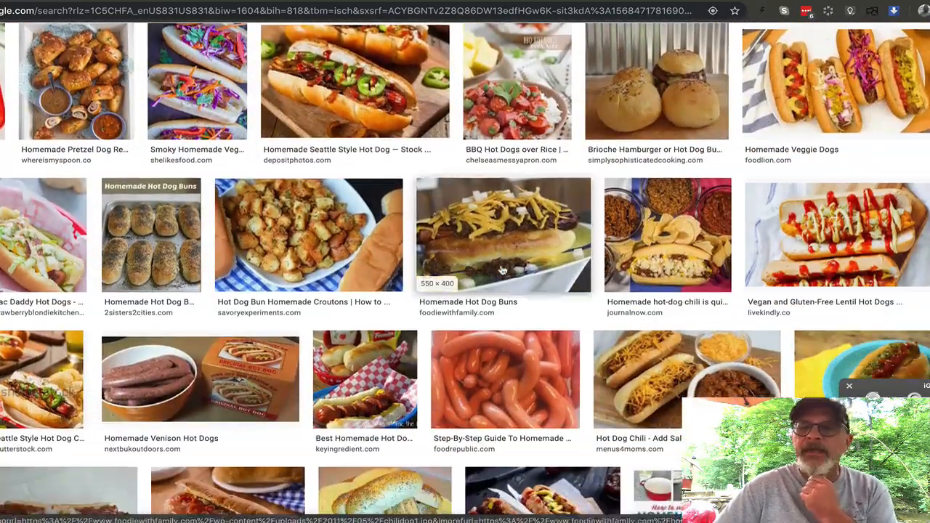
scroll(down, 3)
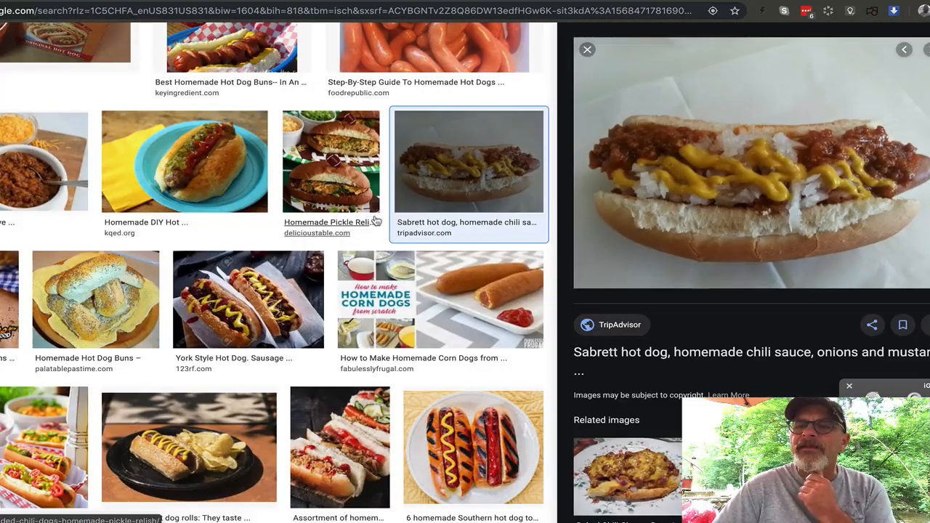
mouse_move(721, 217)
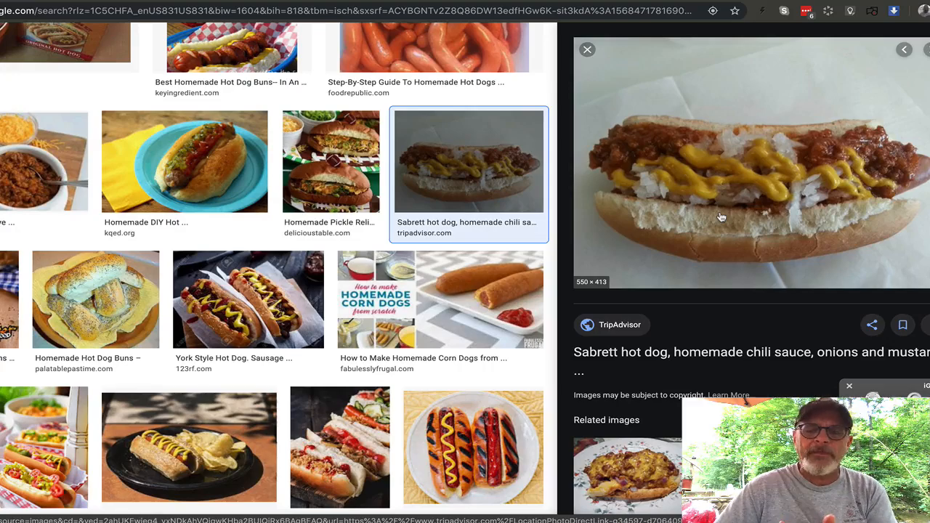
scroll(down, 3)
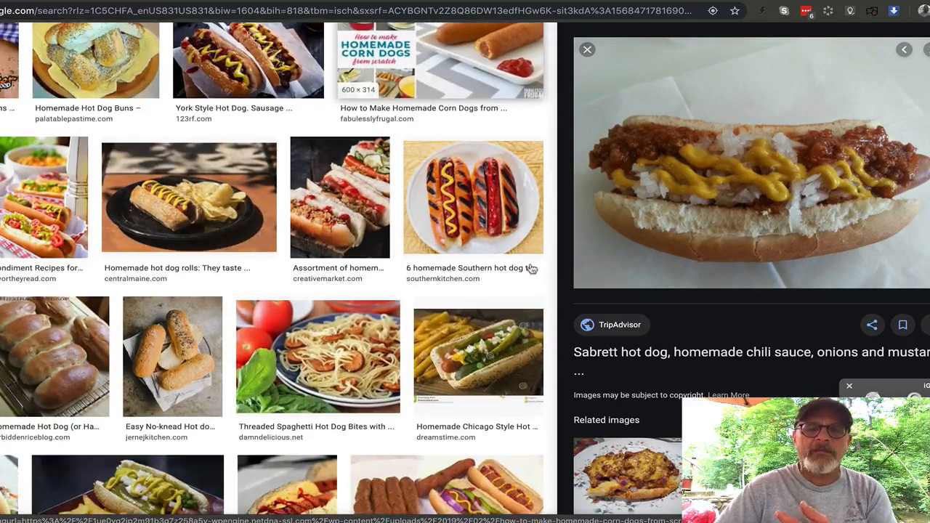
scroll(down, 3)
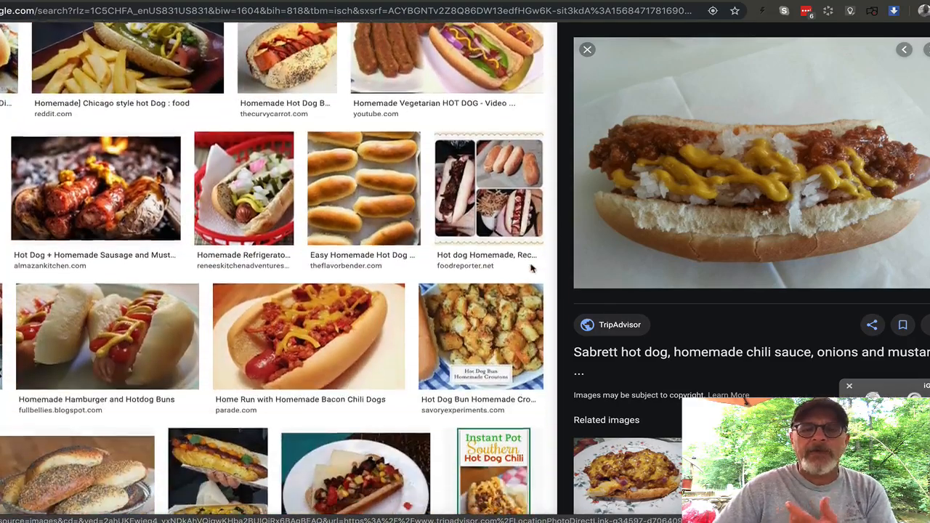
scroll(down, 3)
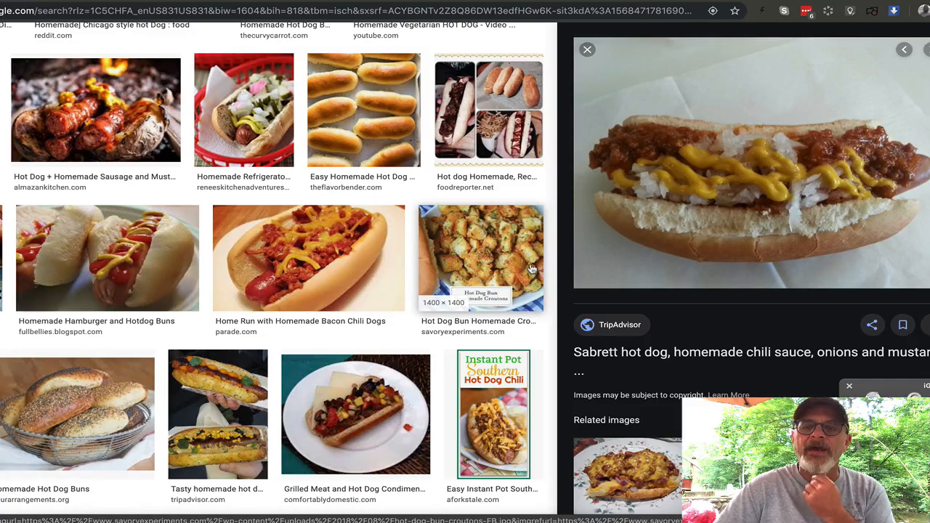
scroll(down, 3)
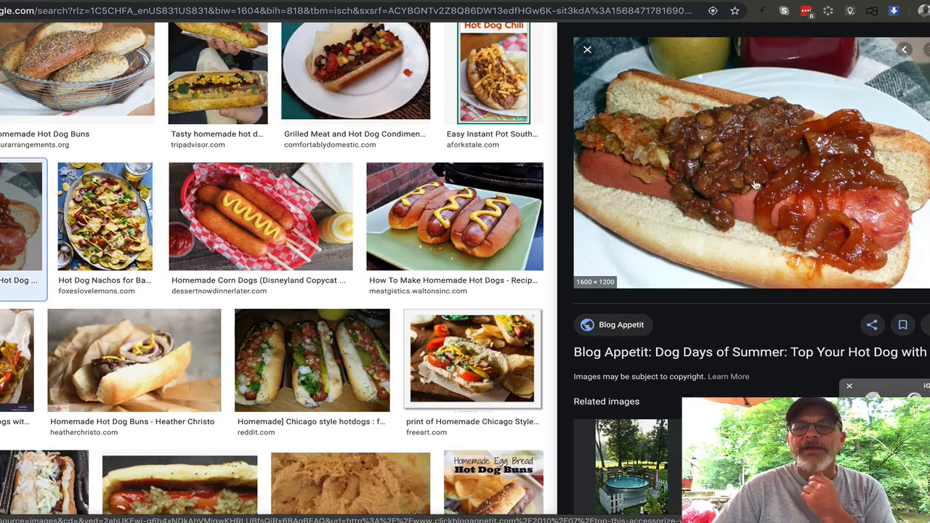
scroll(down, 3)
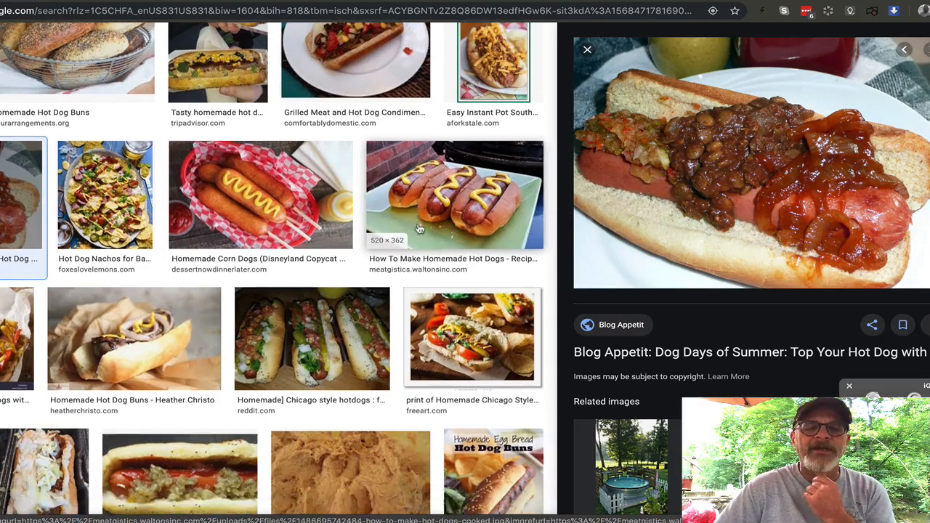
scroll(down, 3)
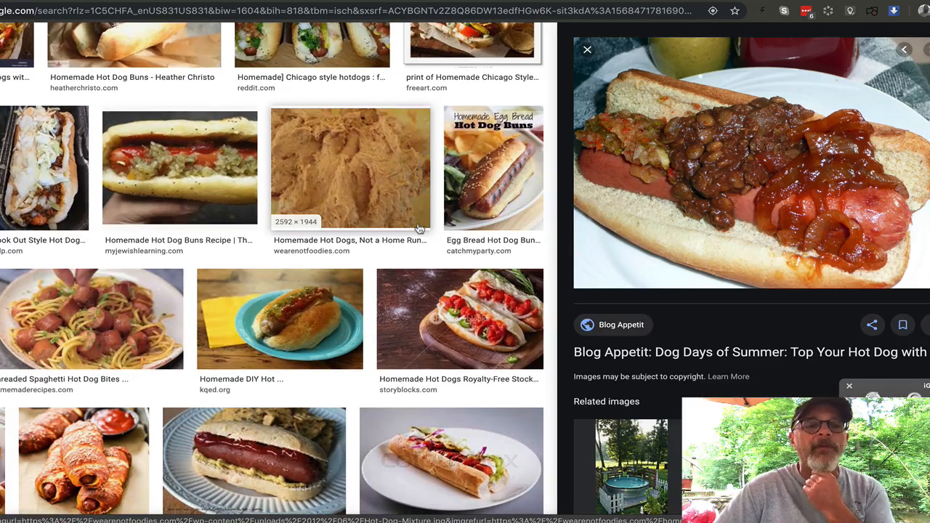
scroll(down, 3)
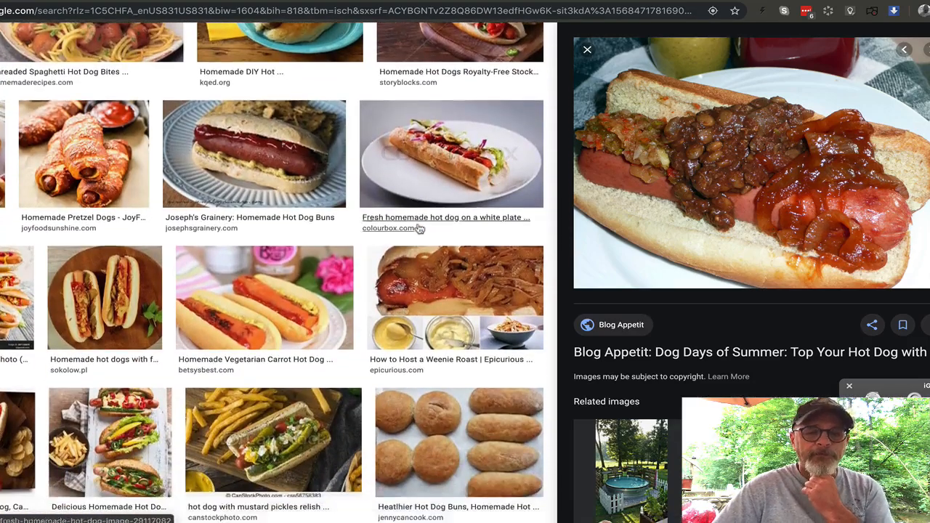
scroll(down, 3)
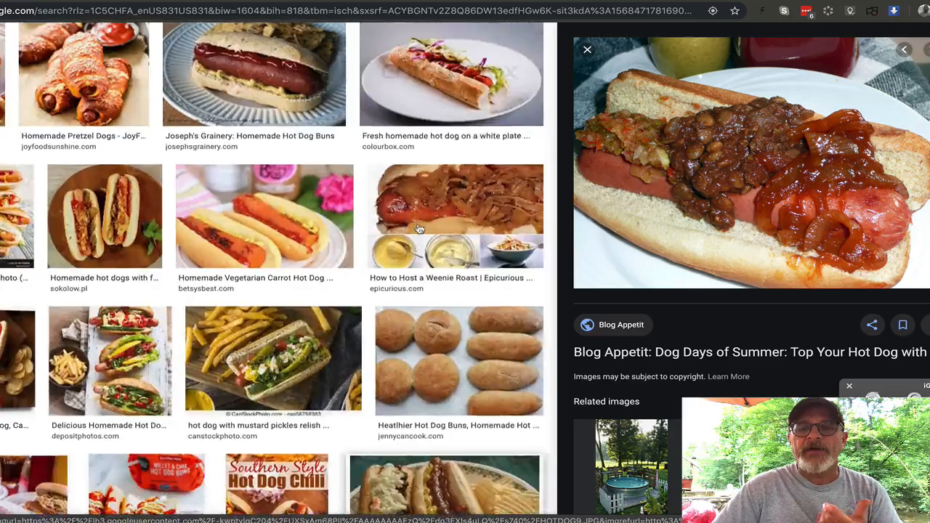
scroll(down, 3)
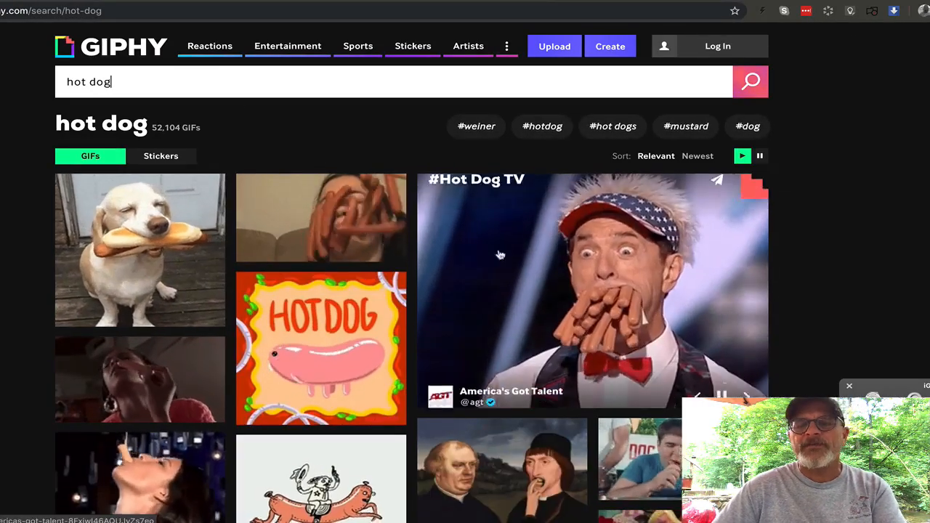
- Open GIPHY's Create page to reach the GIF Maker
click(609, 46)
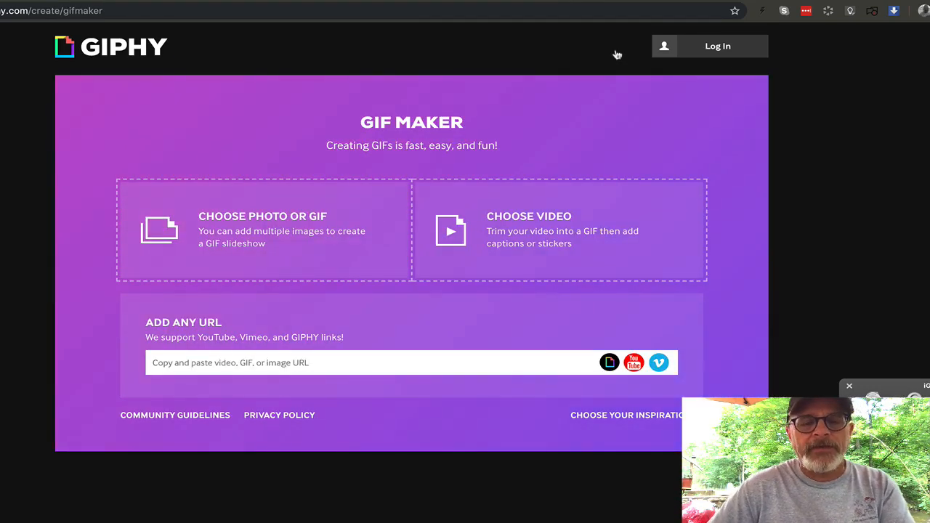
mouse_move(226, 239)
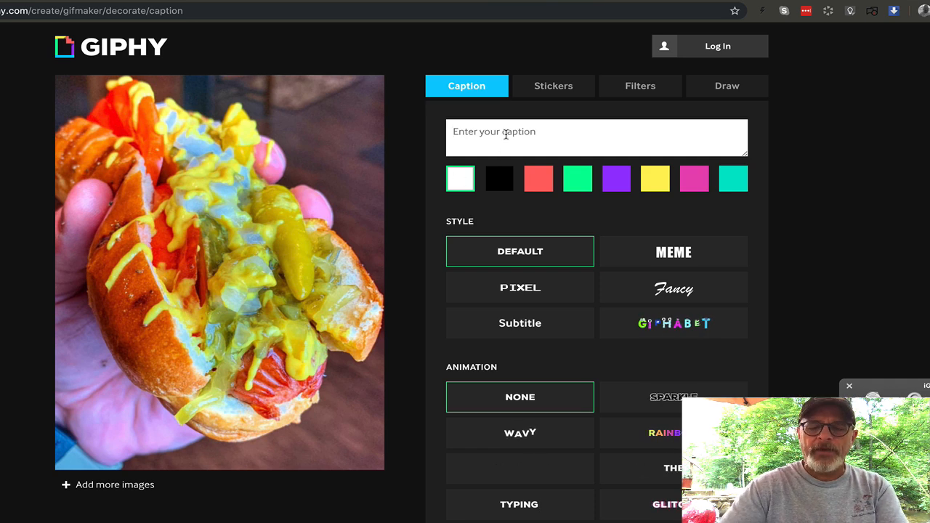
- Type the caption '...but the napkins are free' on the hot dog image
text(...but)
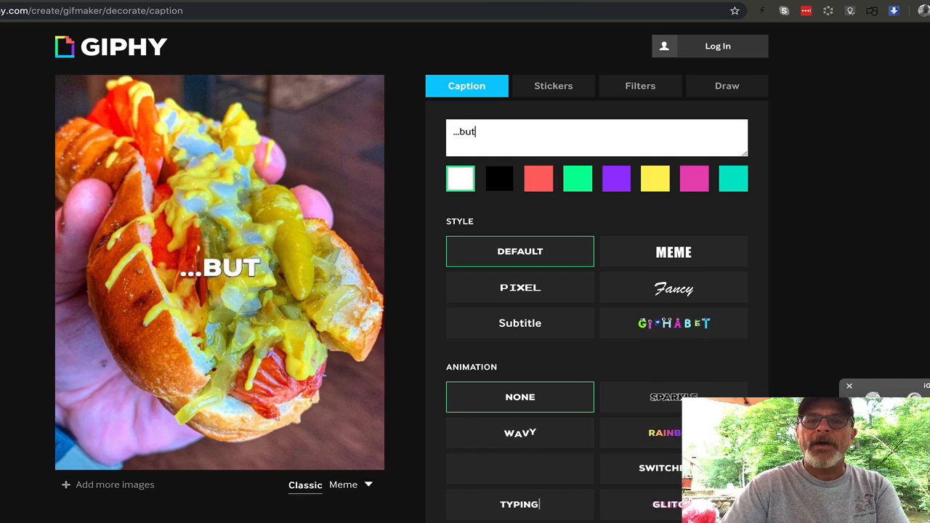
text(the)
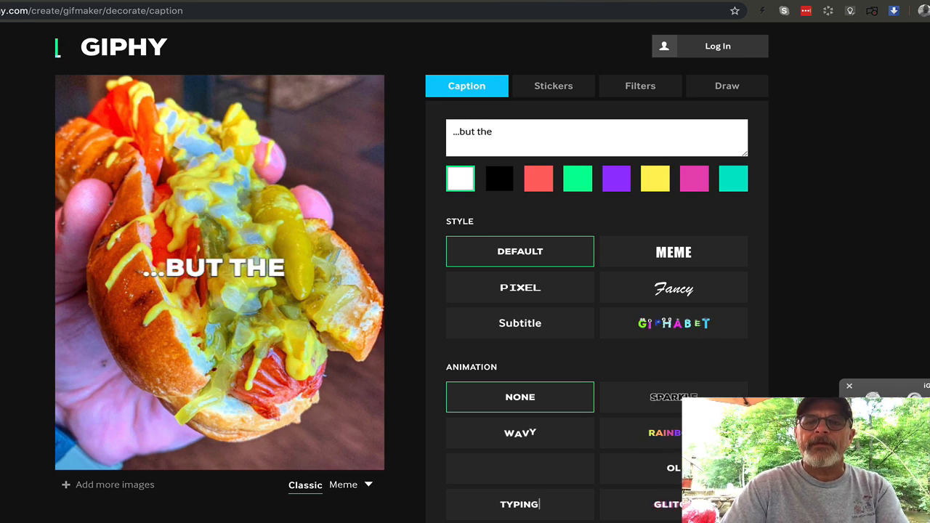
text(napi)
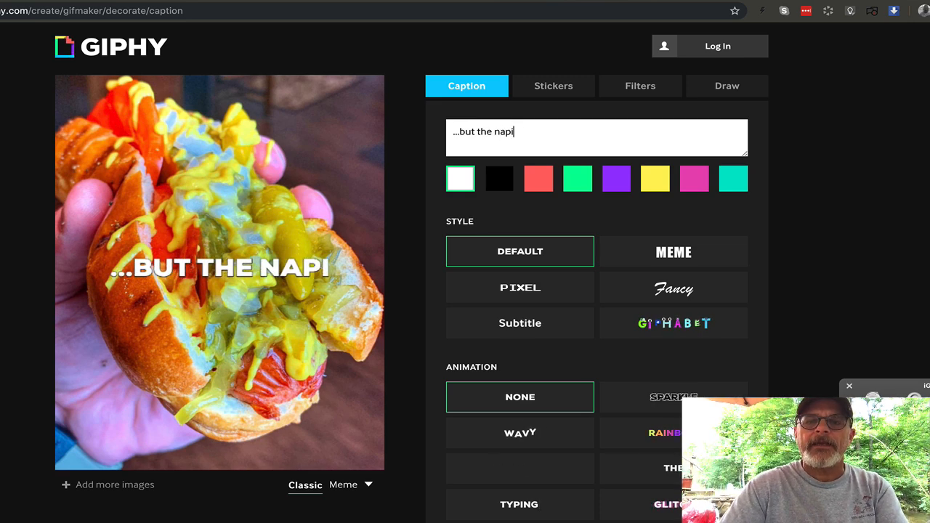
text(kins are)
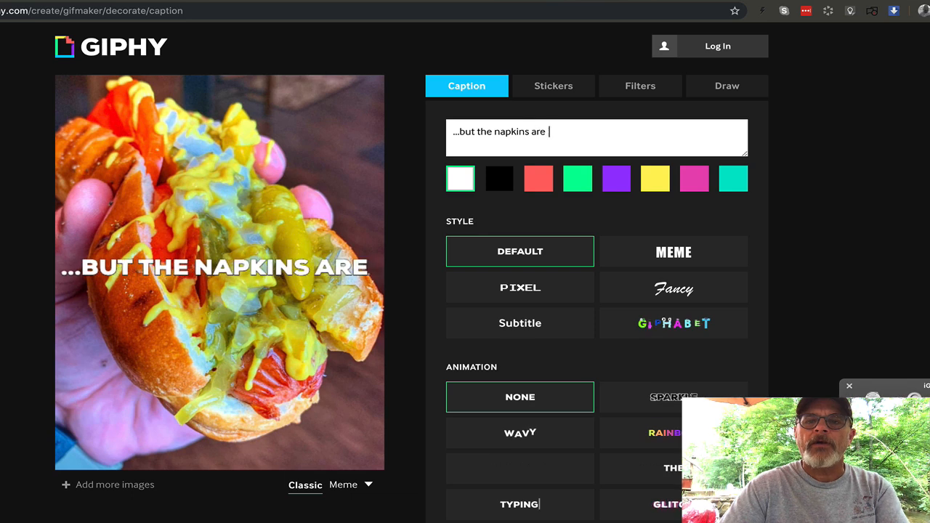
text(free)
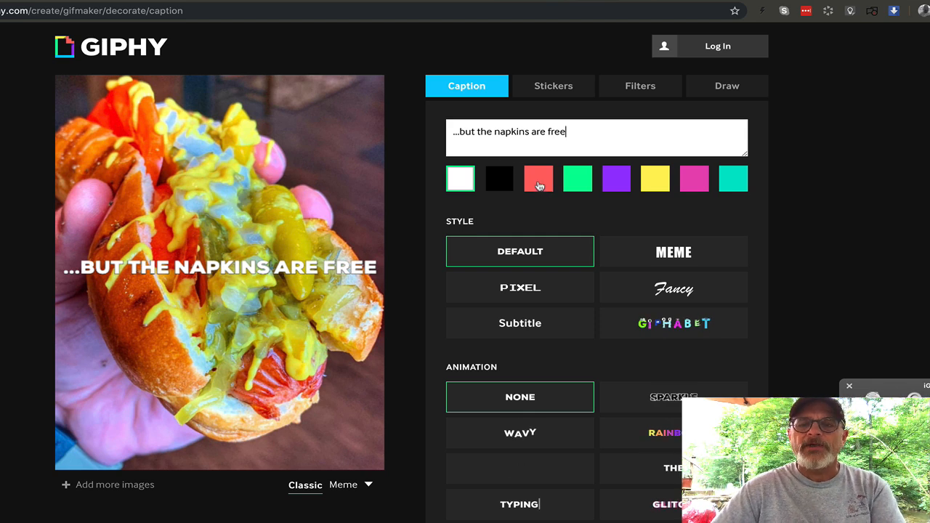
- Make the caption yellow with a Rainbow animation and bring up the stickers
click(655, 178)
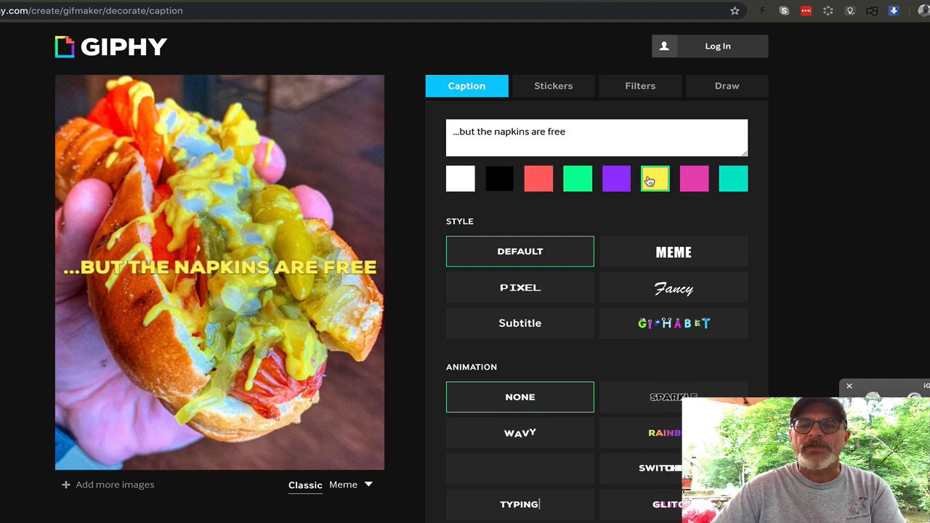
click(666, 432)
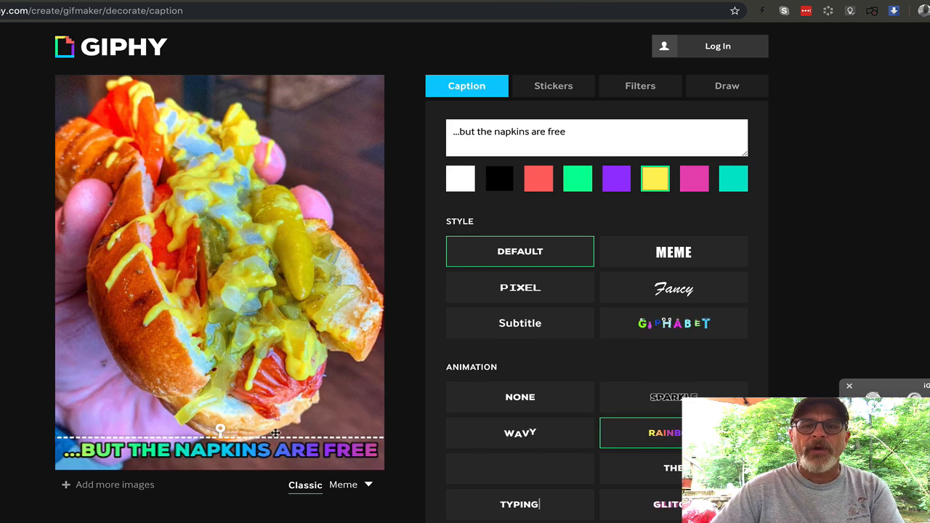
click(553, 86)
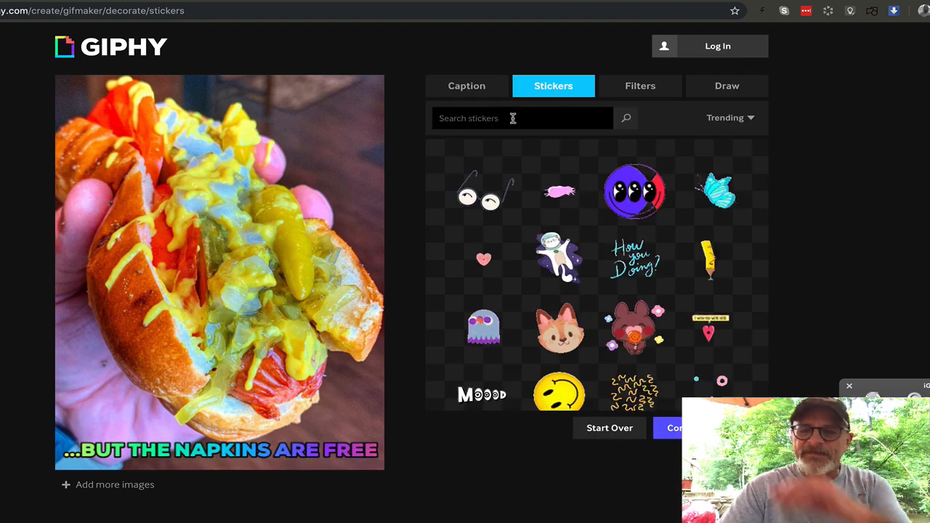
- Search stickers for 'yum', place 'Get in my belly' top-right, and continue to upload
text(yum)
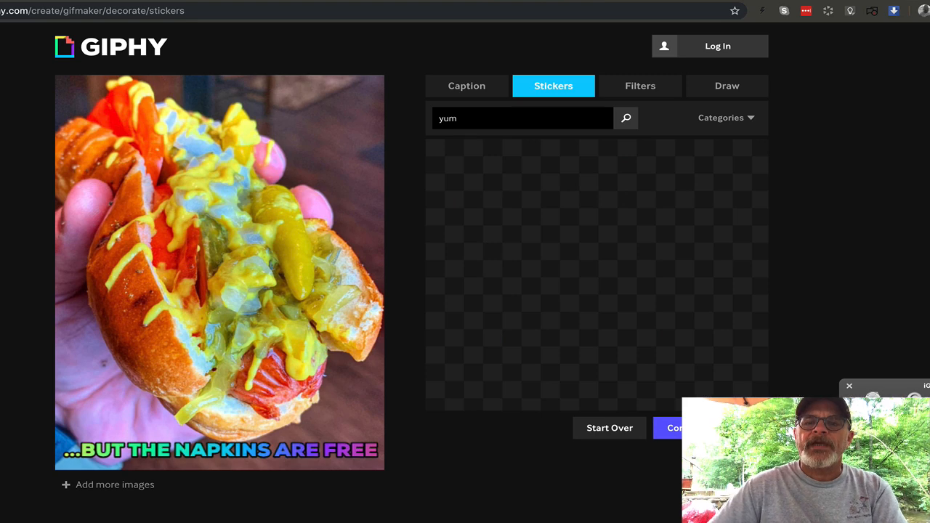
click(625, 117)
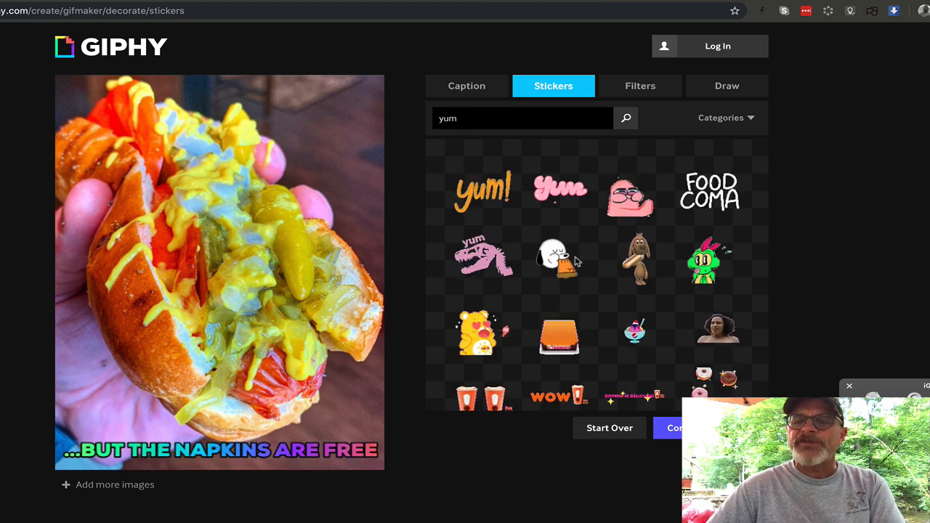
scroll(down, 3)
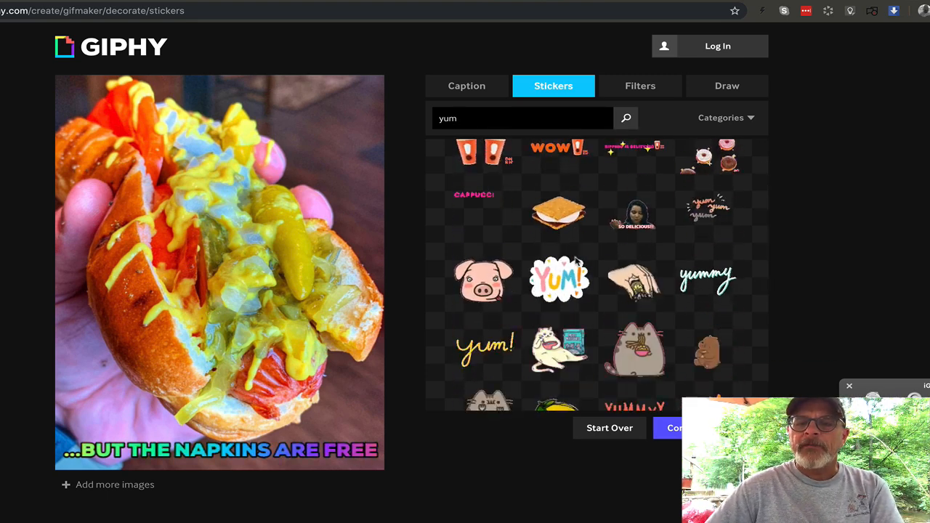
scroll(down, 3)
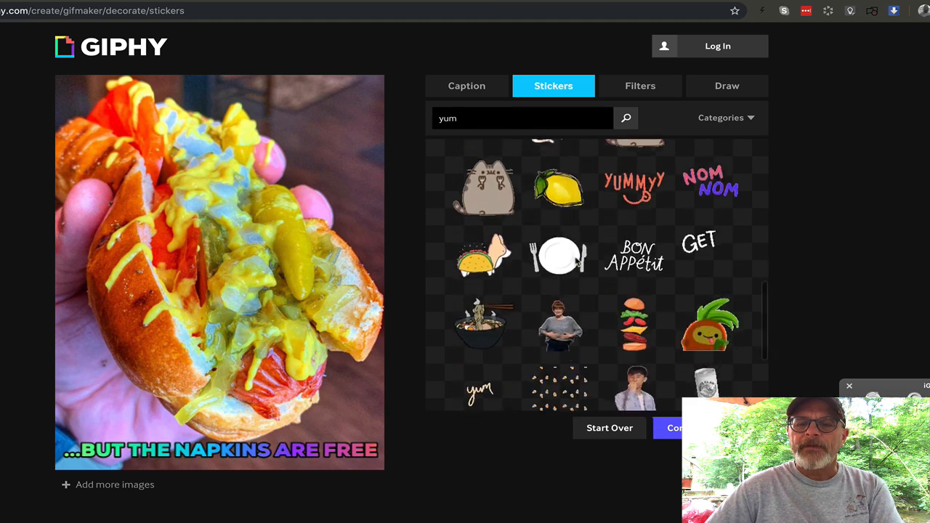
click(699, 243)
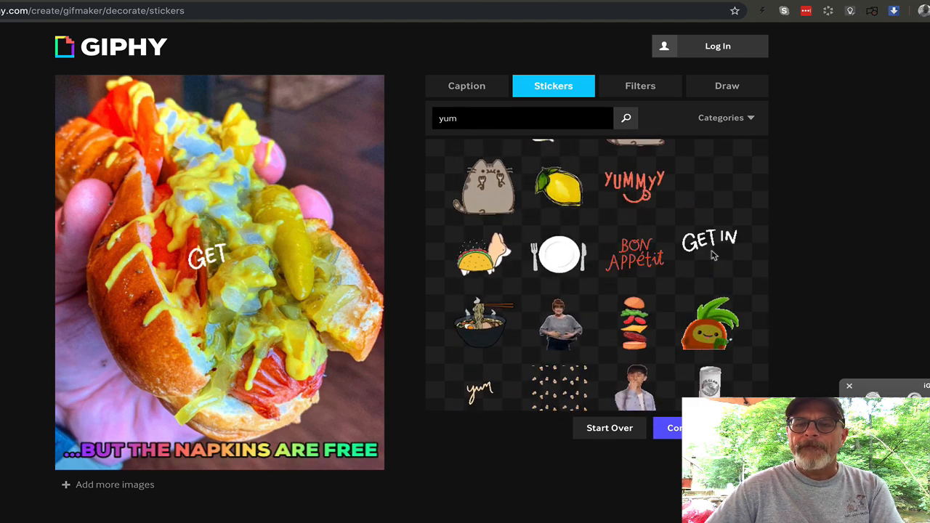
click(709, 247)
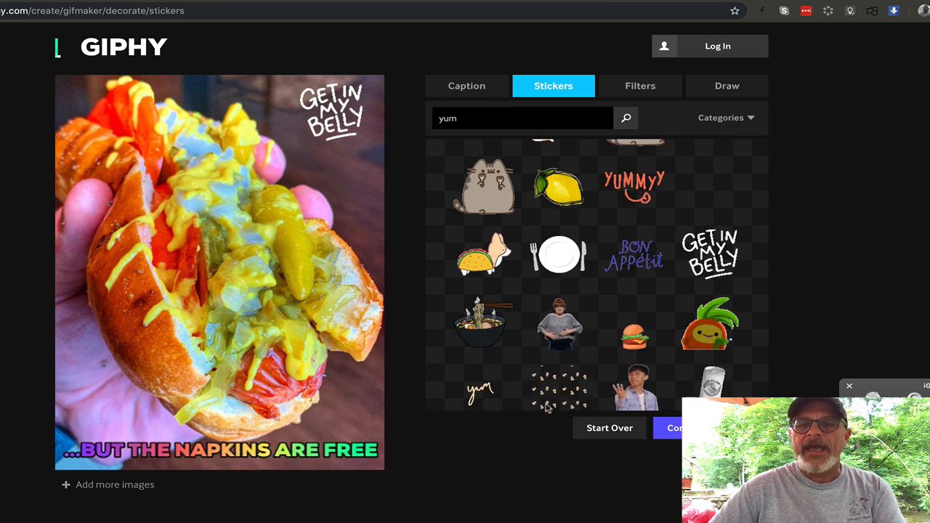
click(679, 428)
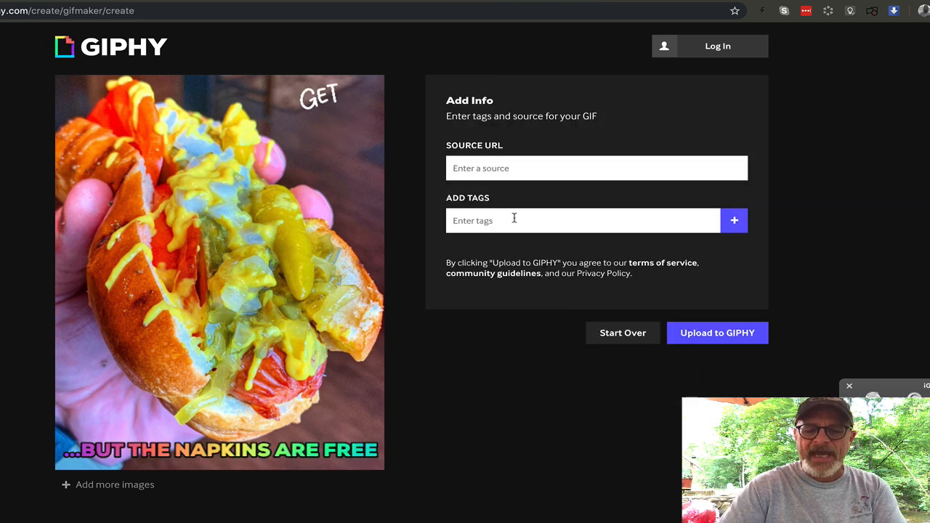
- Tag the GIF 'hot dog' and 'chicago dog' and upload it to GIPHY
text(hot dog ,)
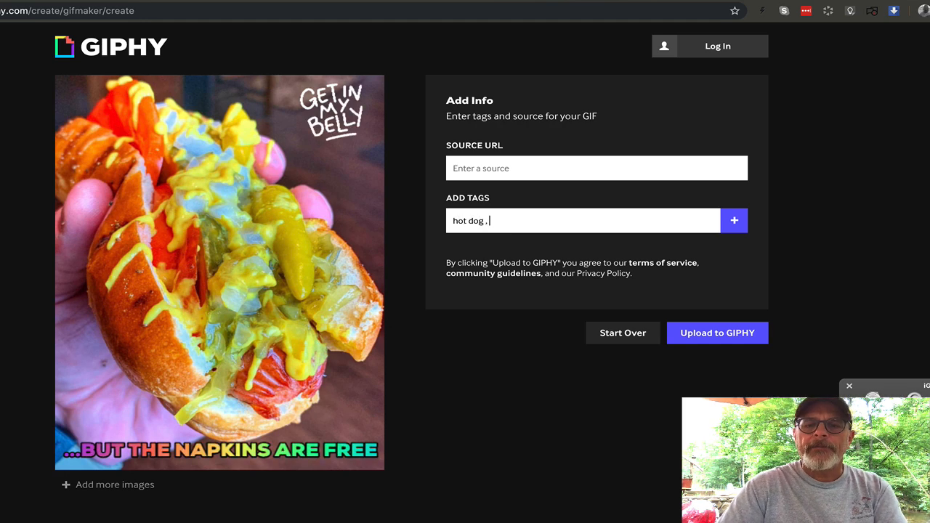
text(chicag)
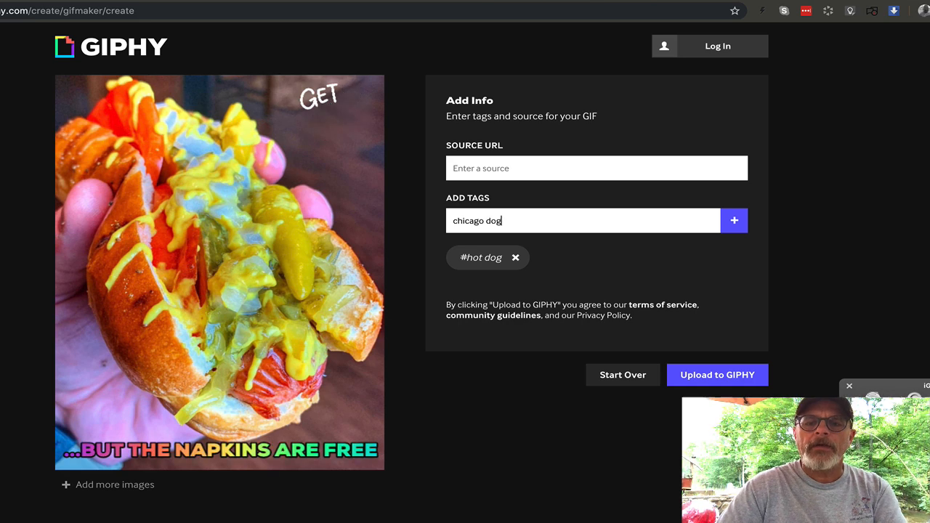
click(733, 220)
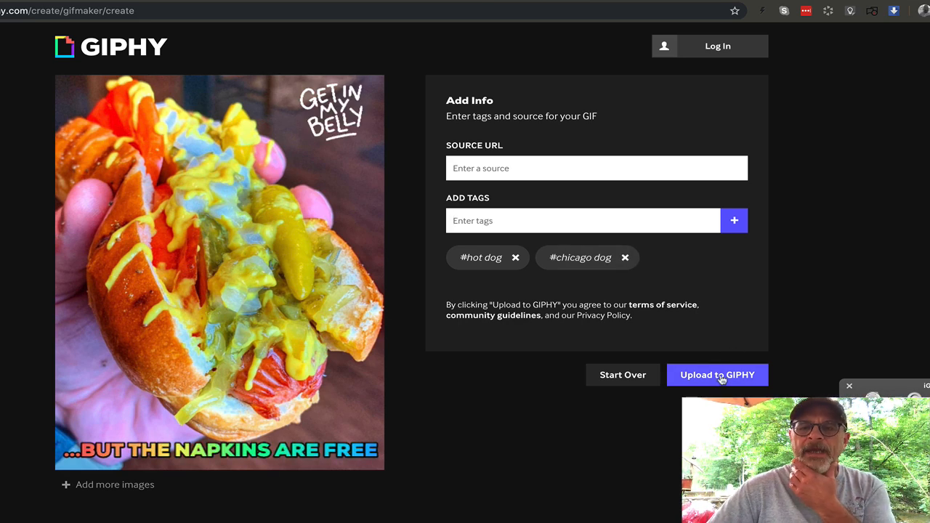
click(717, 375)
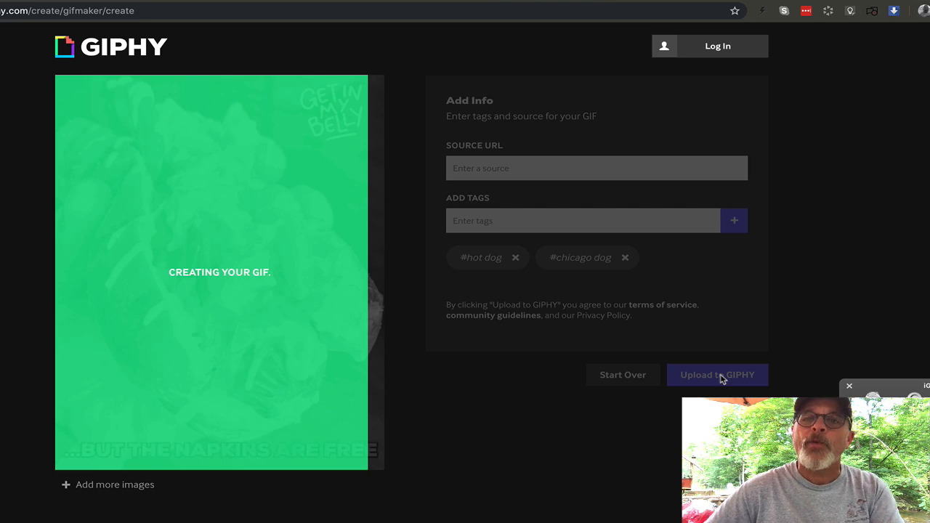
- Copy the published GIF's Social media link from its Media options
click(717, 375)
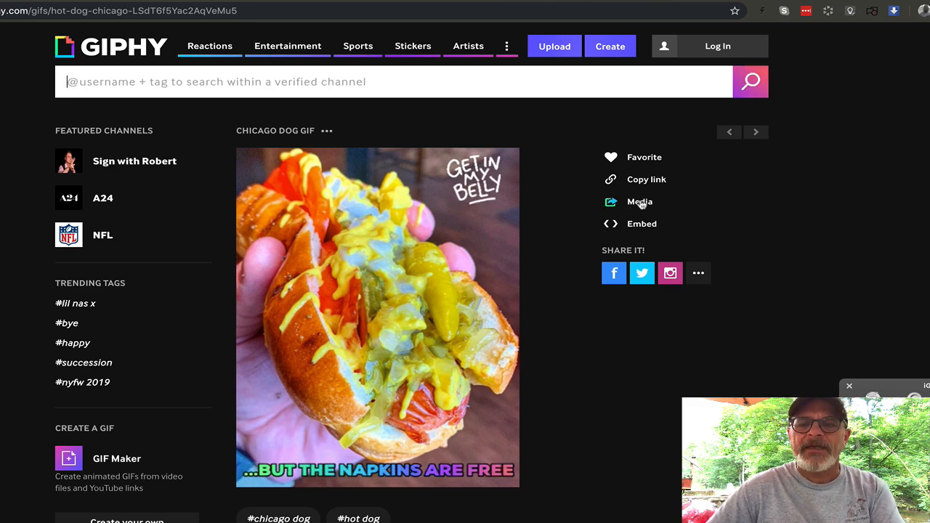
click(639, 201)
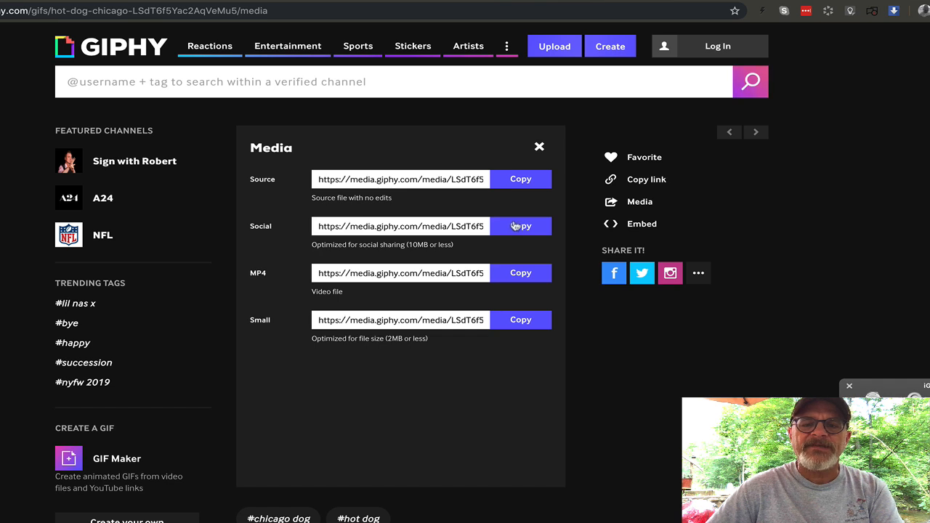
click(520, 226)
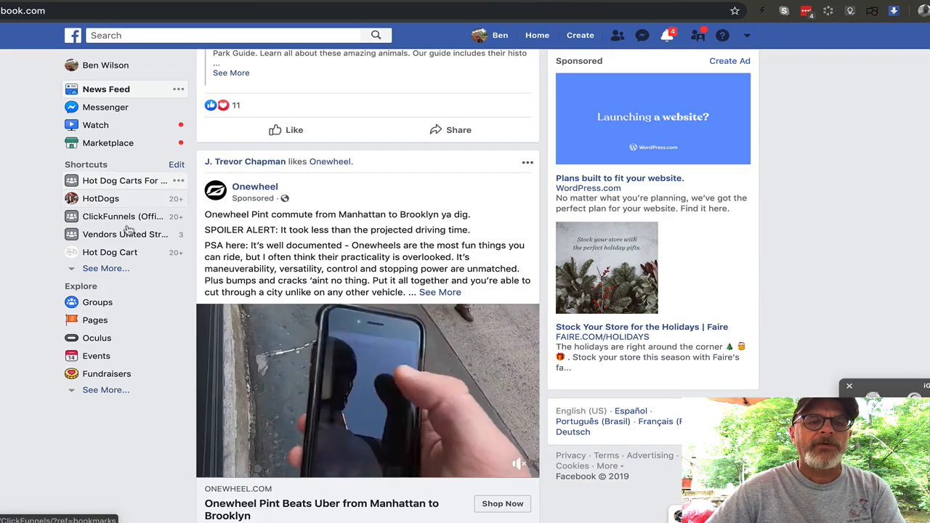
- Paste the giphy.gif link into a Hot Dog Cart page post, preview it, then leave
click(110, 252)
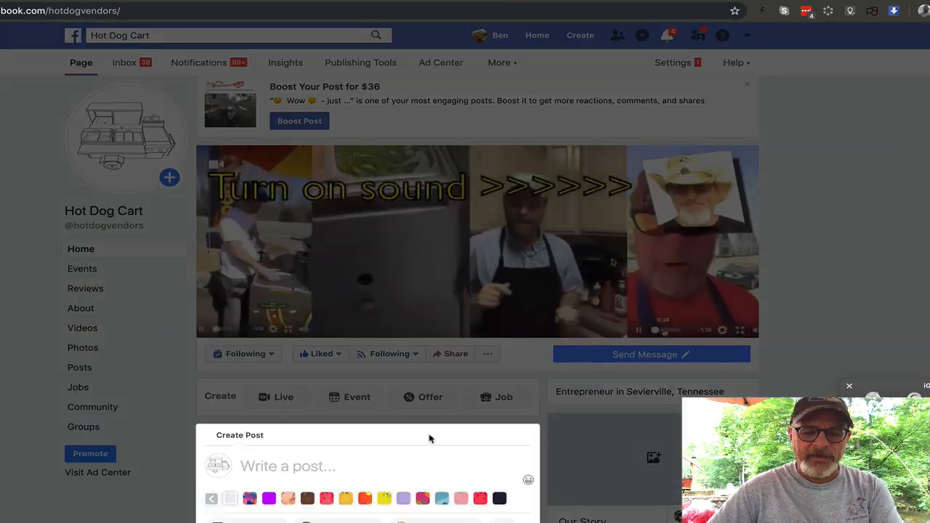
text(https://media.giphy.com/media/LSdT6f5Yac2AqVeMu5/giphy.gif)
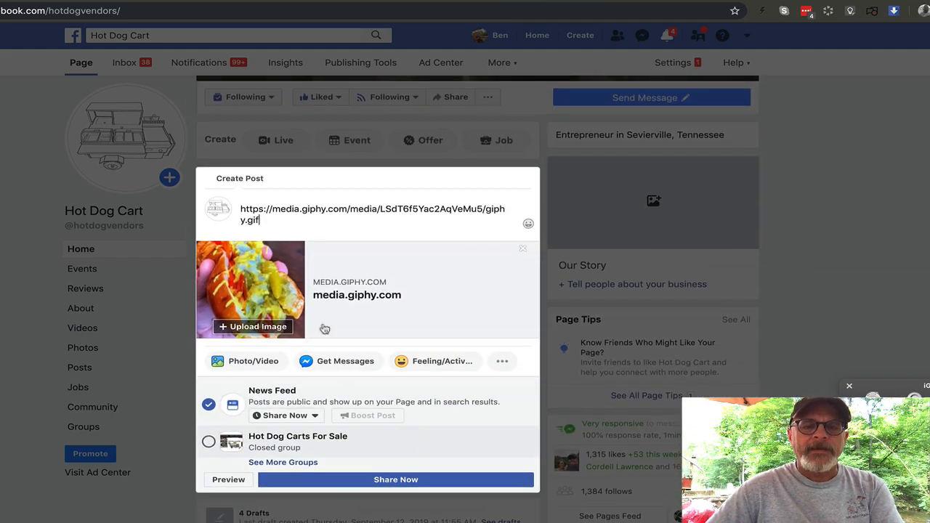
mouse_move(243, 459)
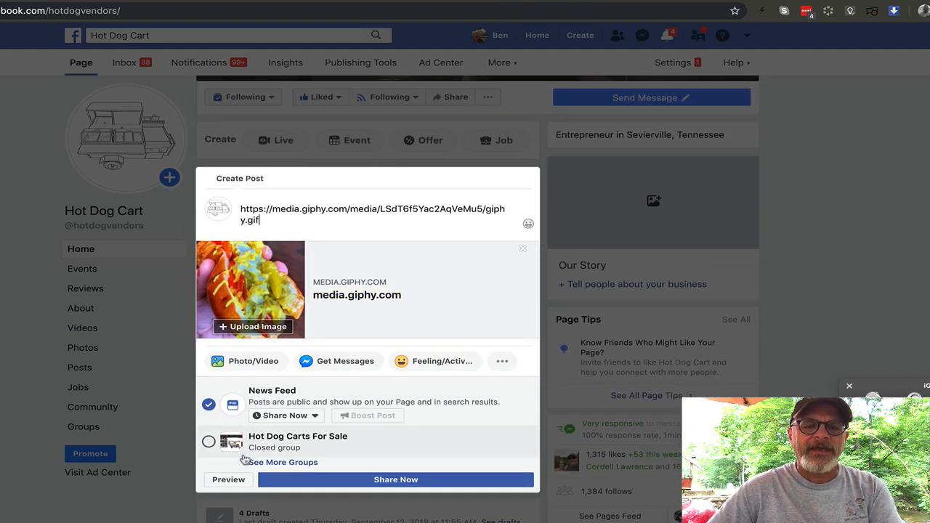
click(228, 479)
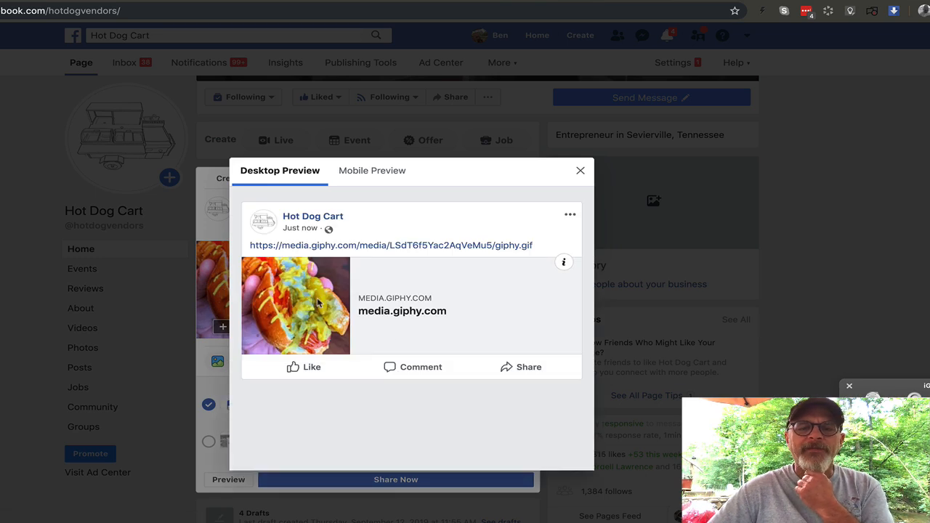
mouse_move(280, 279)
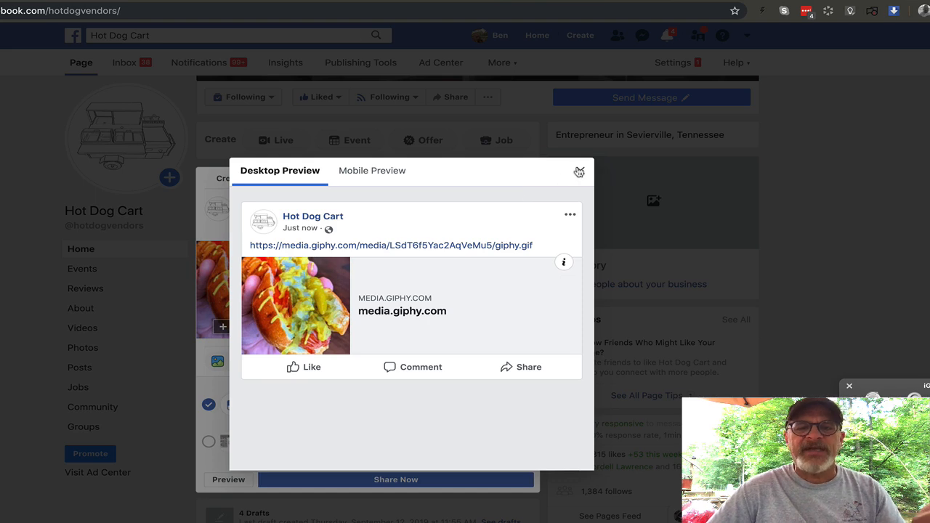
click(579, 173)
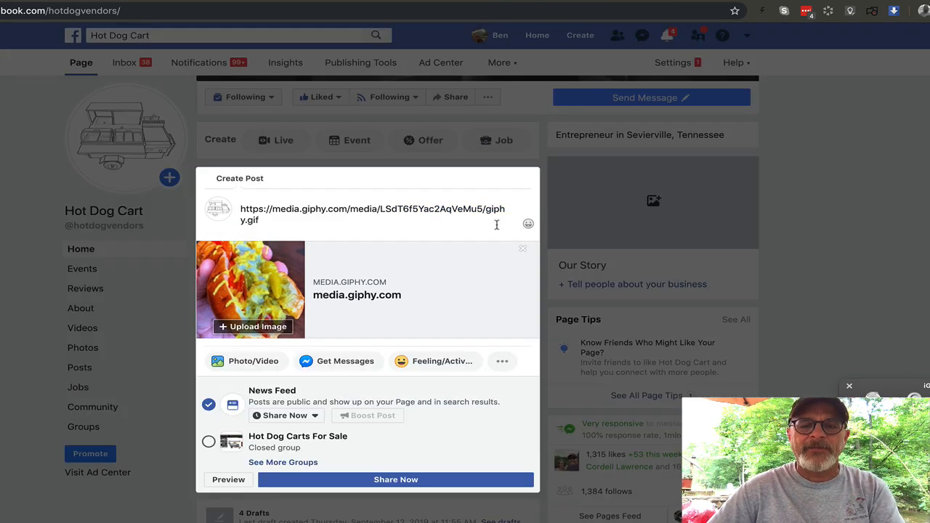
mouse_move(419, 435)
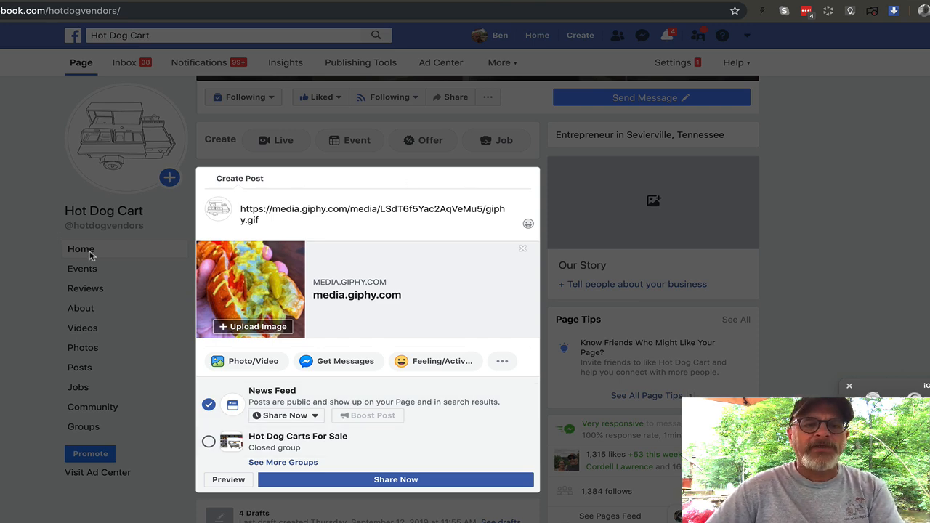
click(81, 249)
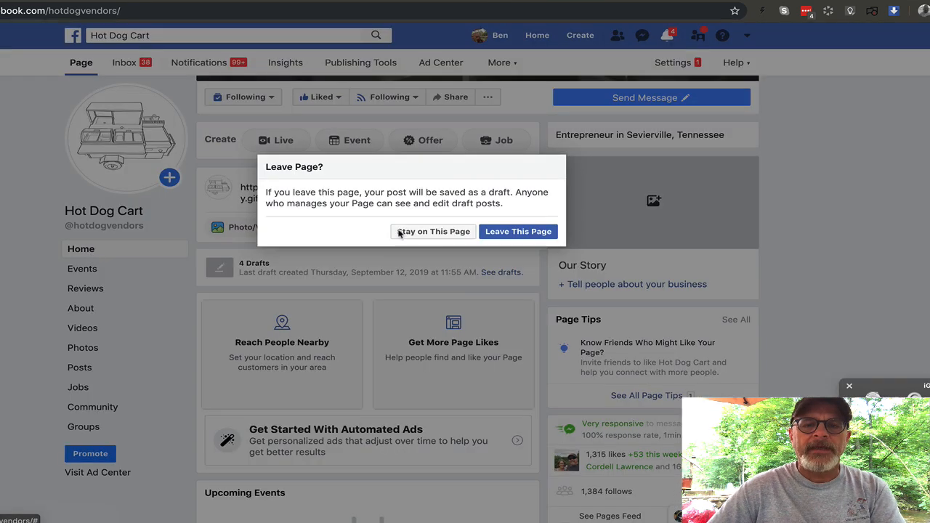
click(518, 231)
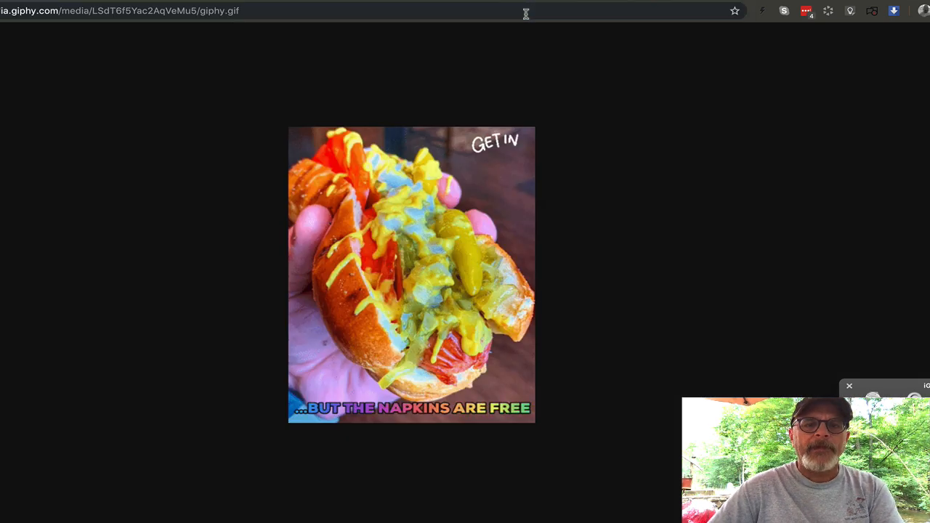
- Save the captioned hot dog GIF via Save Image As
right_click(425, 268)
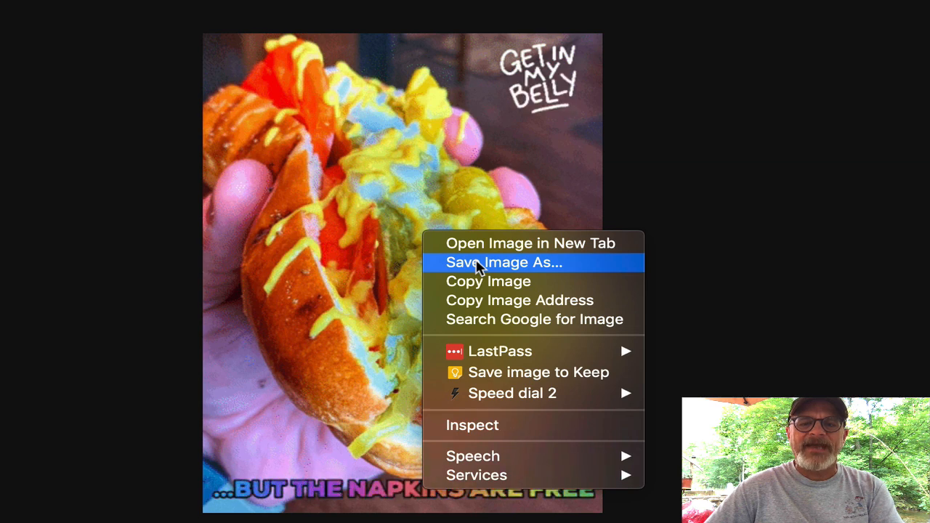
click(503, 262)
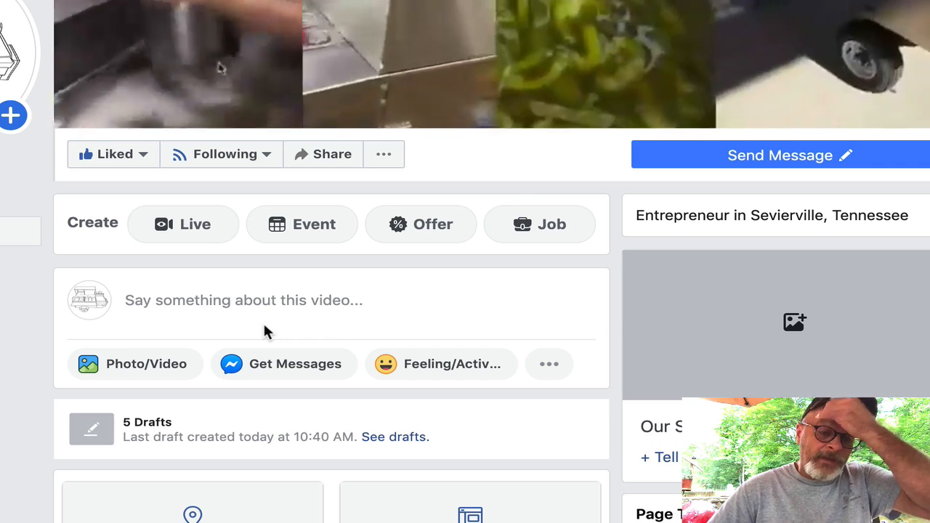
scroll(down, 3)
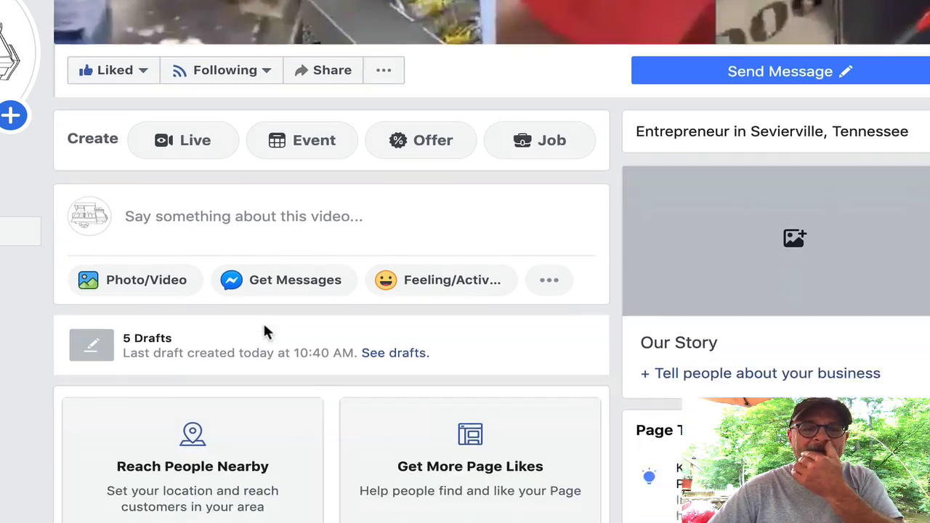
scroll(down, 3)
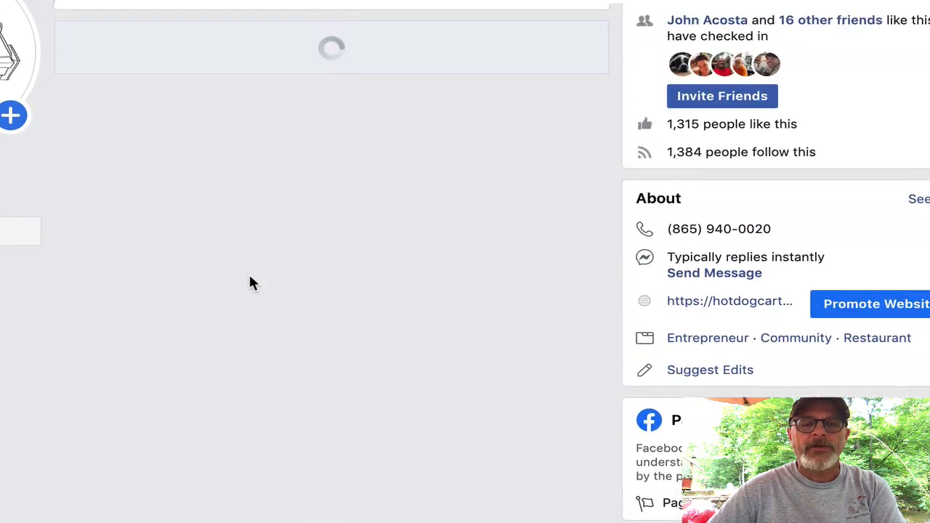
scroll(down, 3)
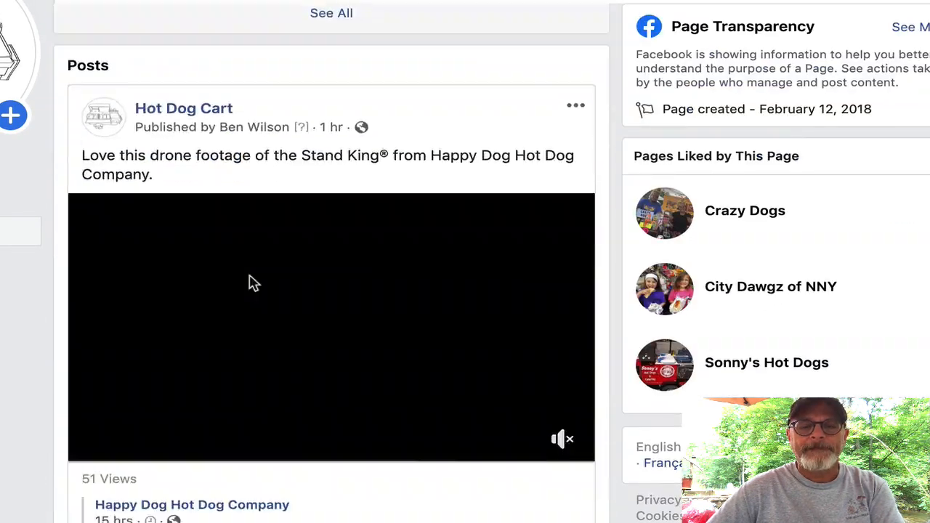
scroll(down, 3)
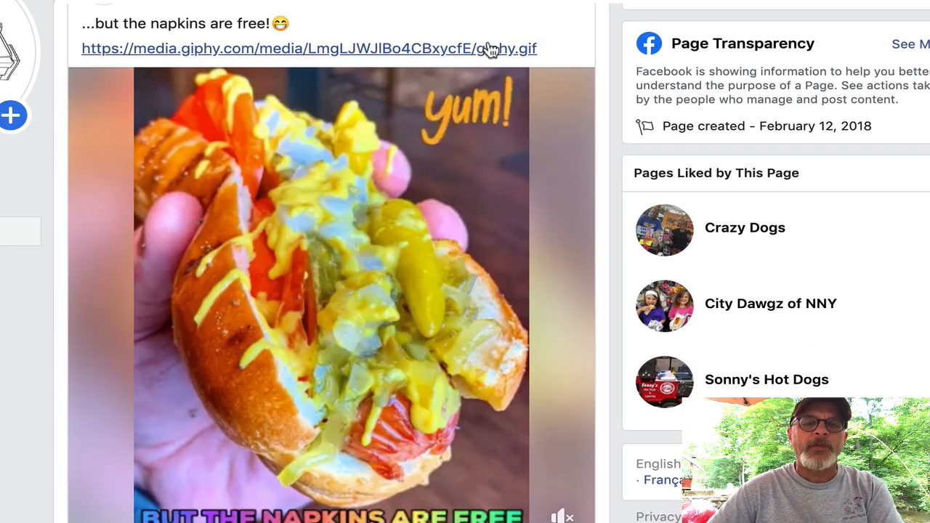
mouse_move(366, 63)
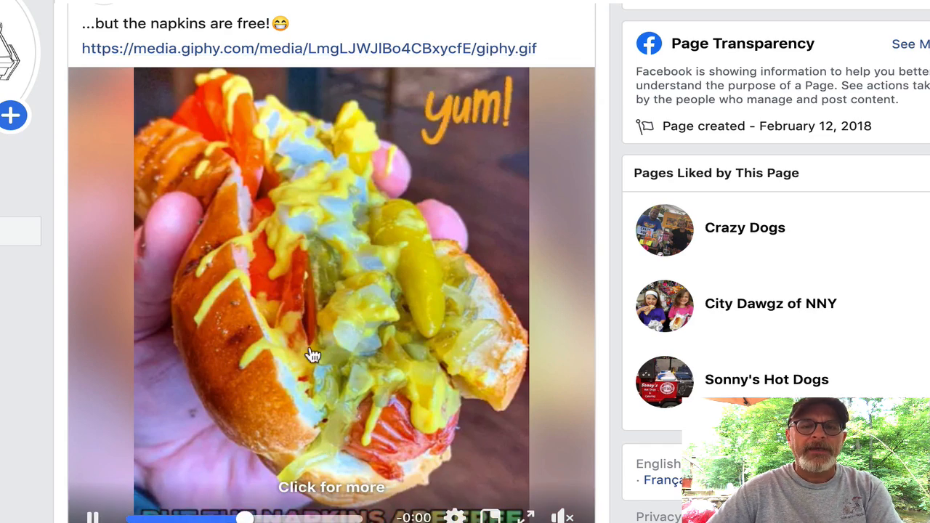
mouse_move(249, 315)
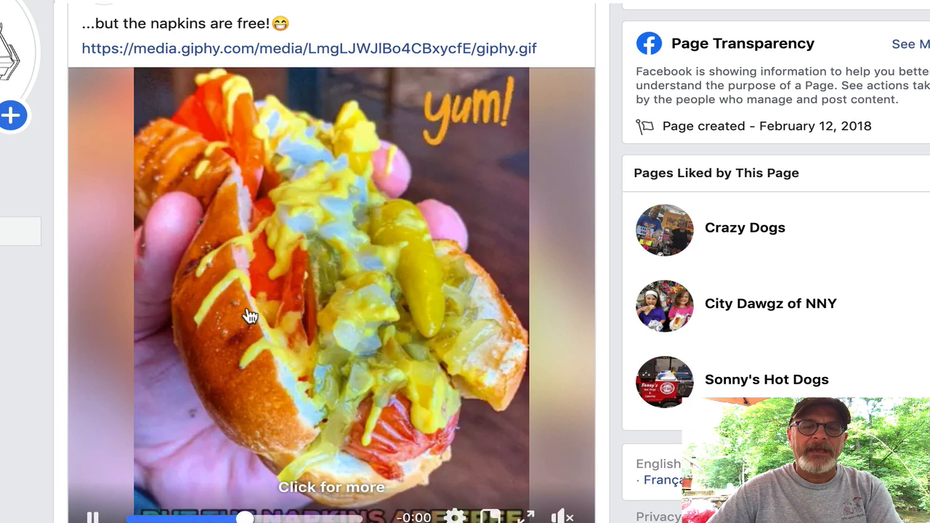
mouse_move(324, 52)
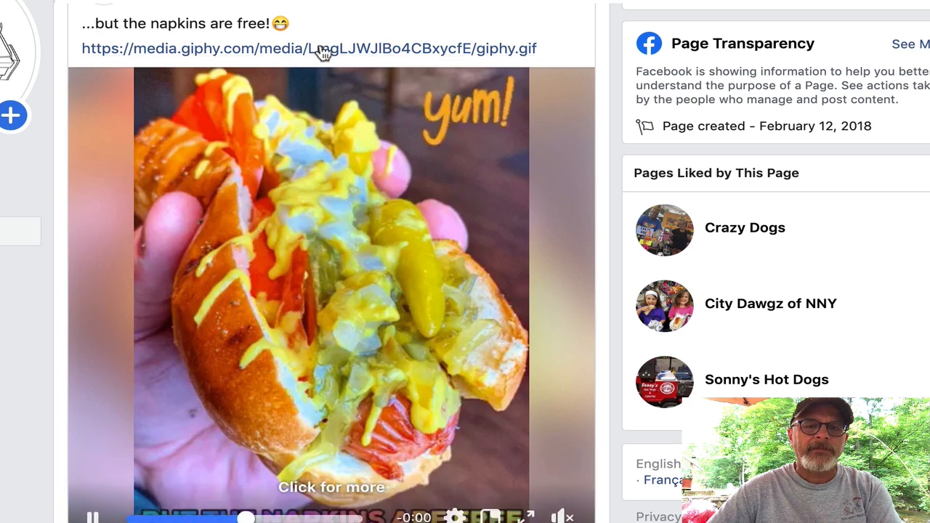
mouse_move(385, 237)
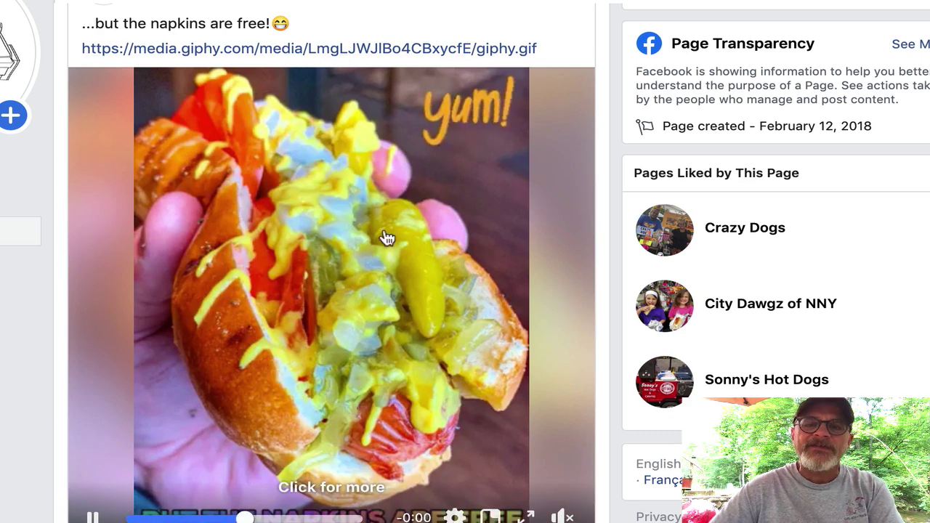
mouse_move(444, 331)
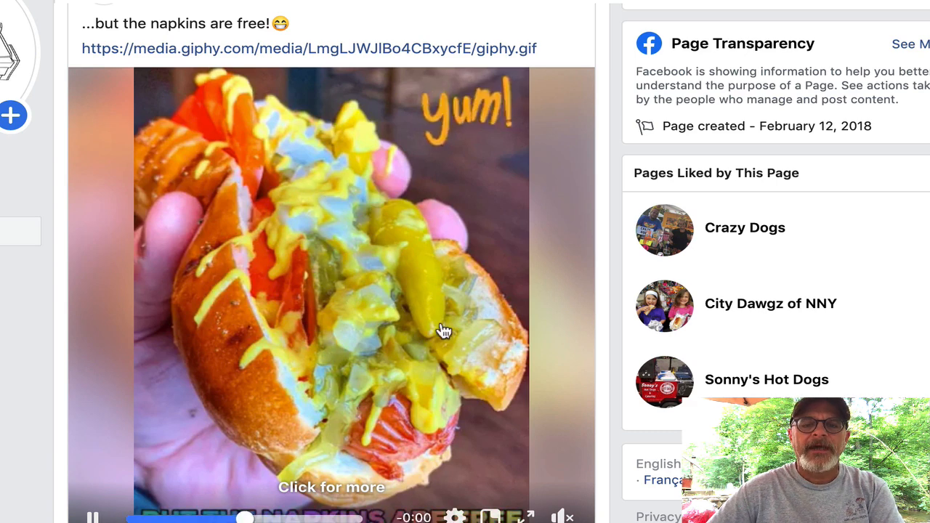
mouse_move(353, 237)
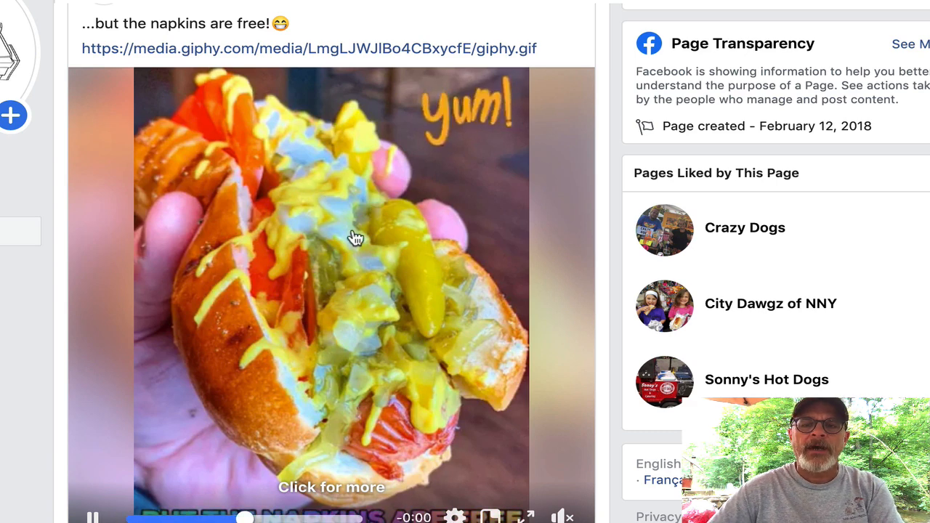
mouse_move(373, 240)
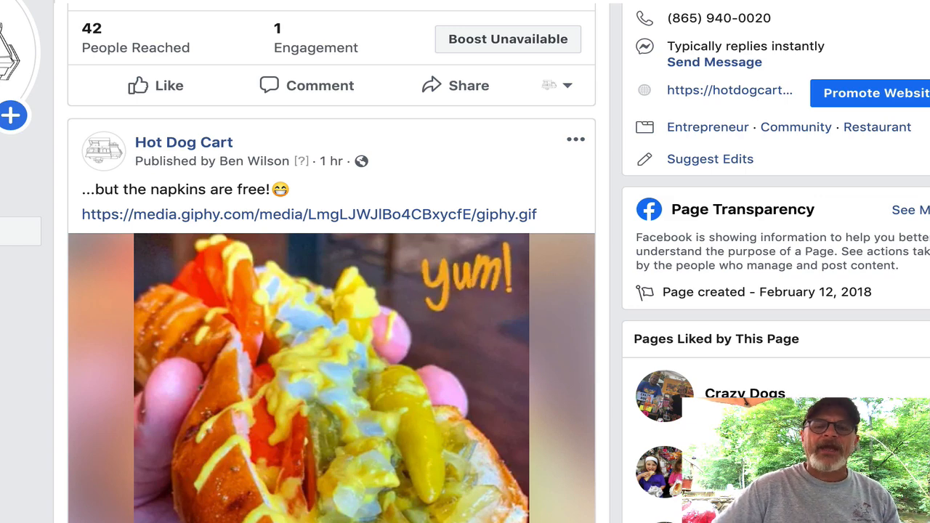
scroll(down, 3)
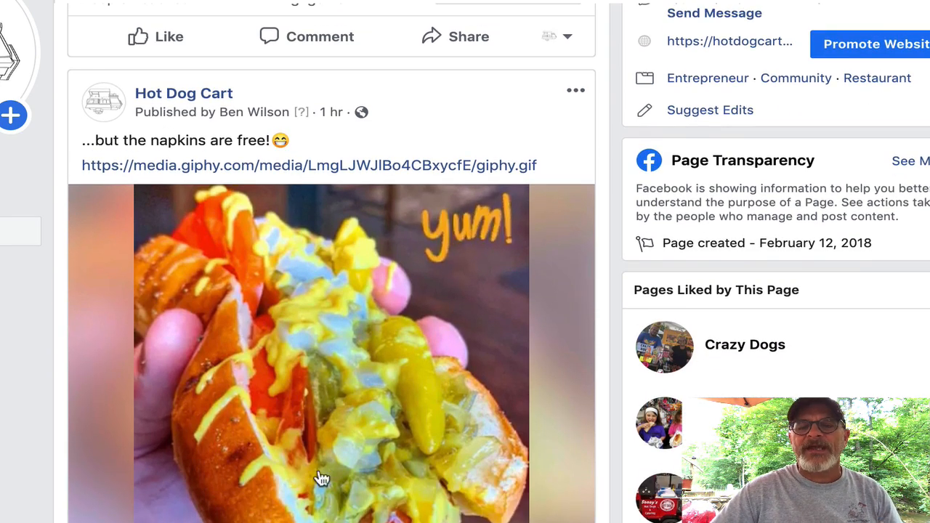